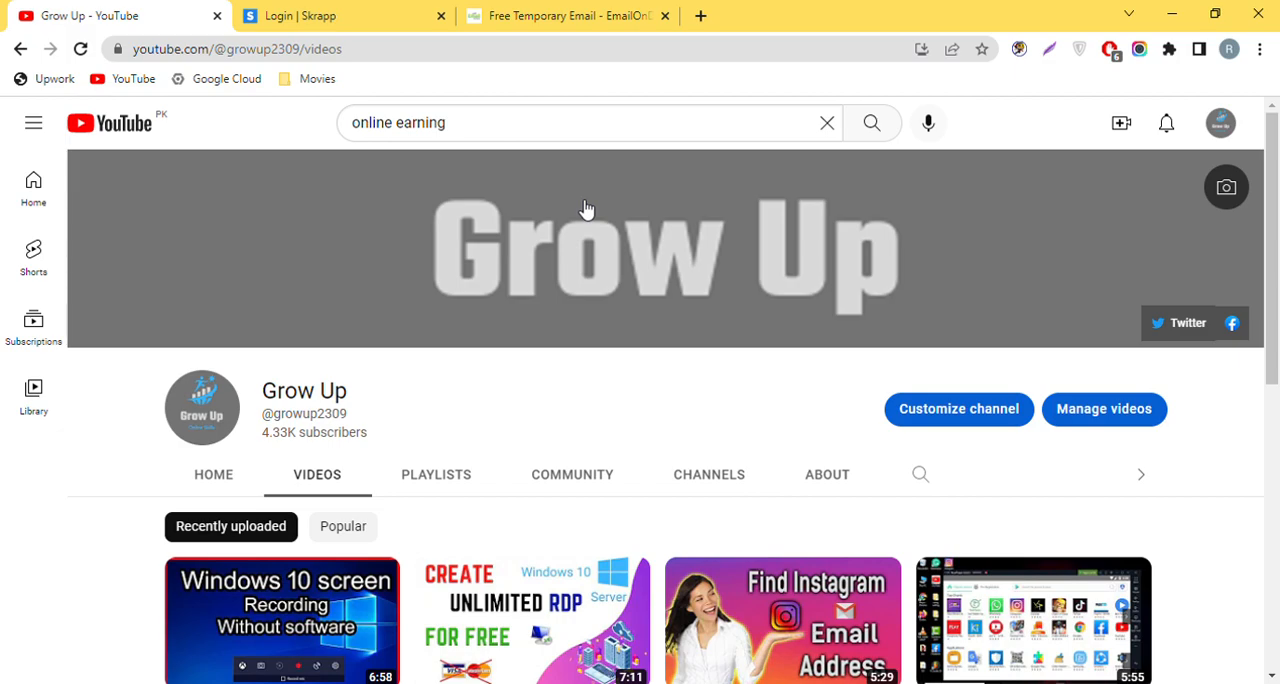
Step: Switch from the YouTube videos page to the EmailOnDeck temporary email tab
left_click(567, 15)
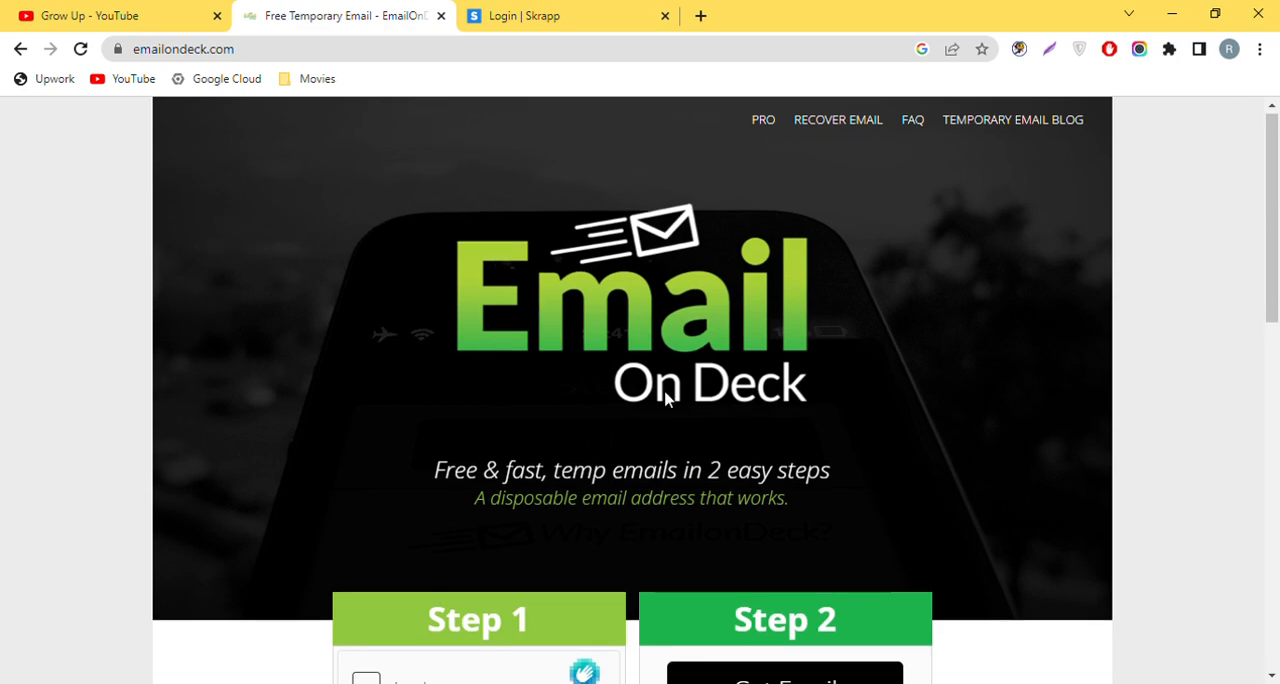
Step: Pass the hedgehog hCaptcha check, generate a temporary address and select it for copying
scroll("down", 3)
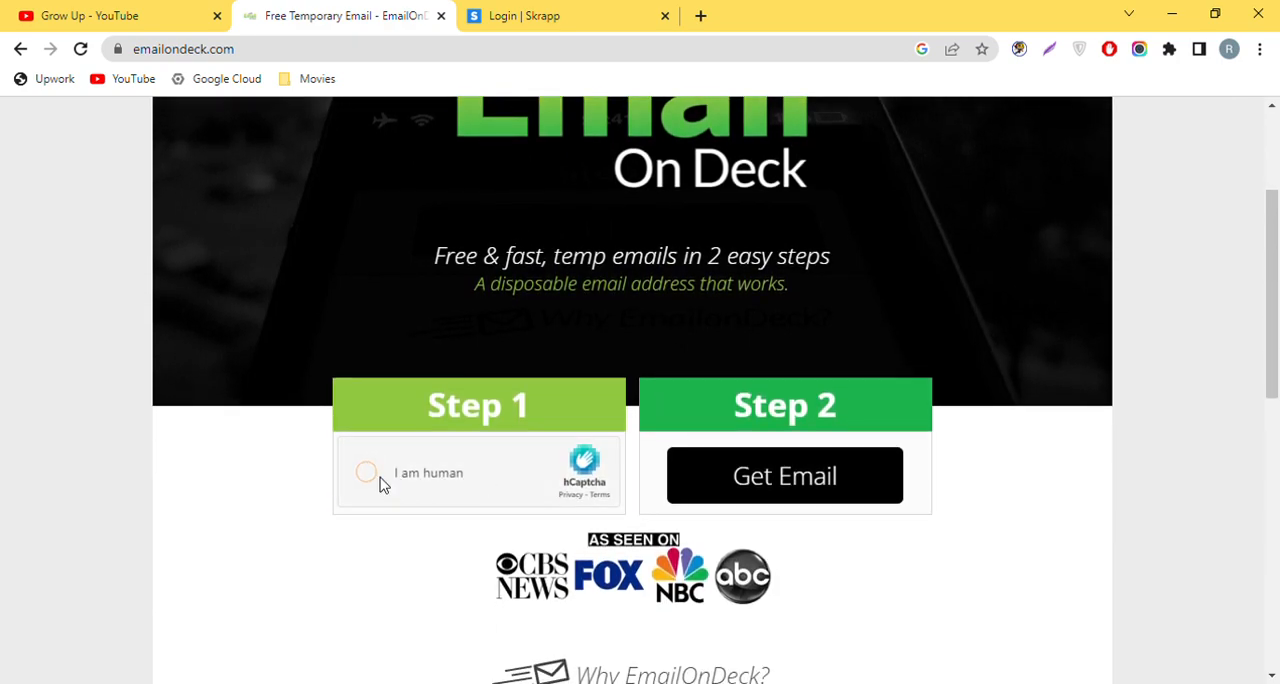
left_click(367, 472)
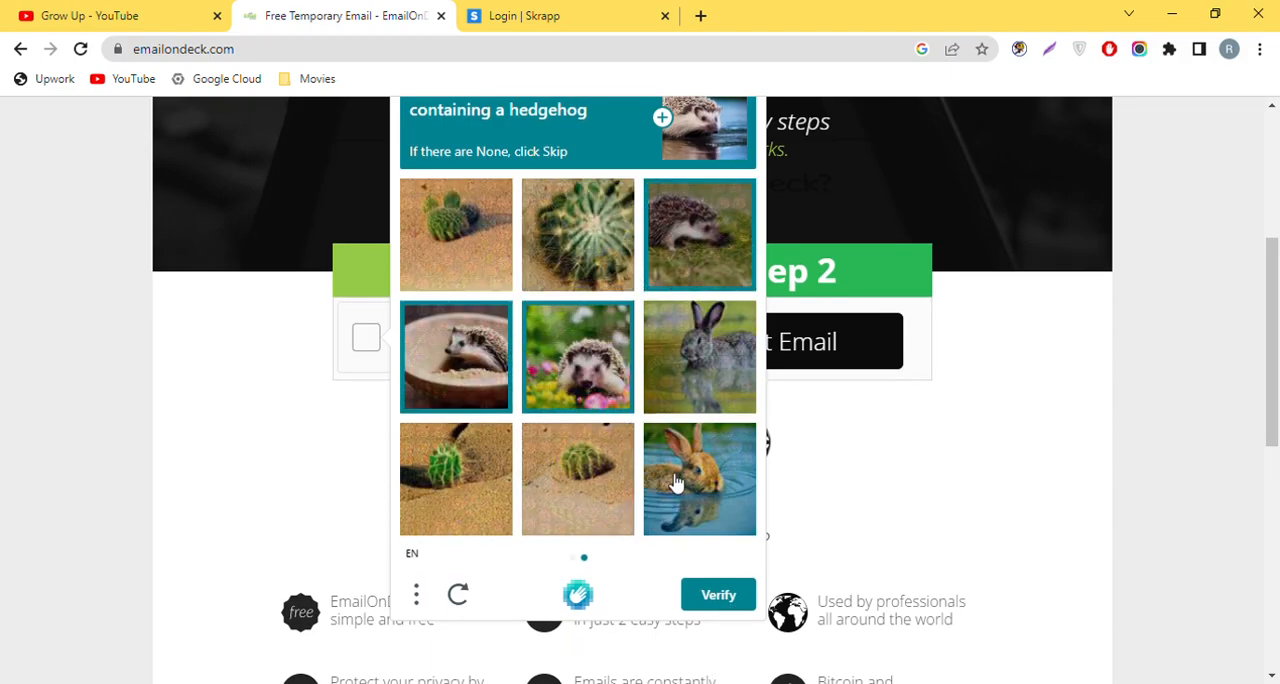
left_click(718, 594)
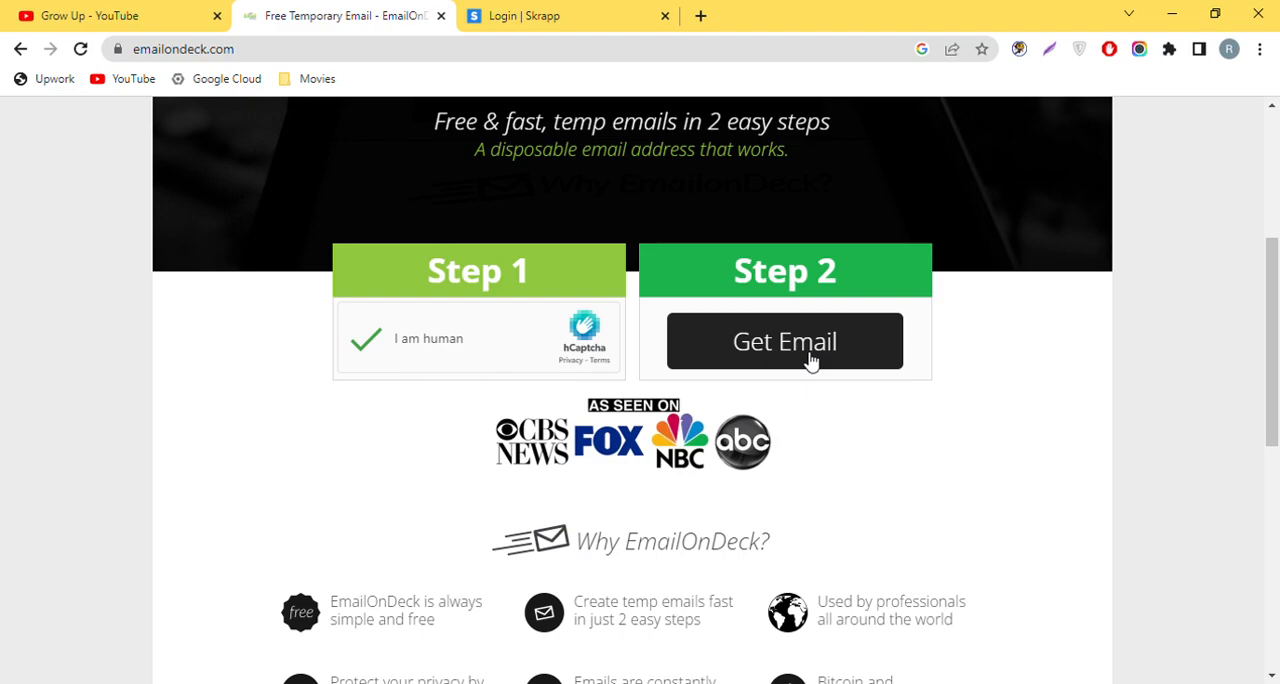
left_click(784, 341)
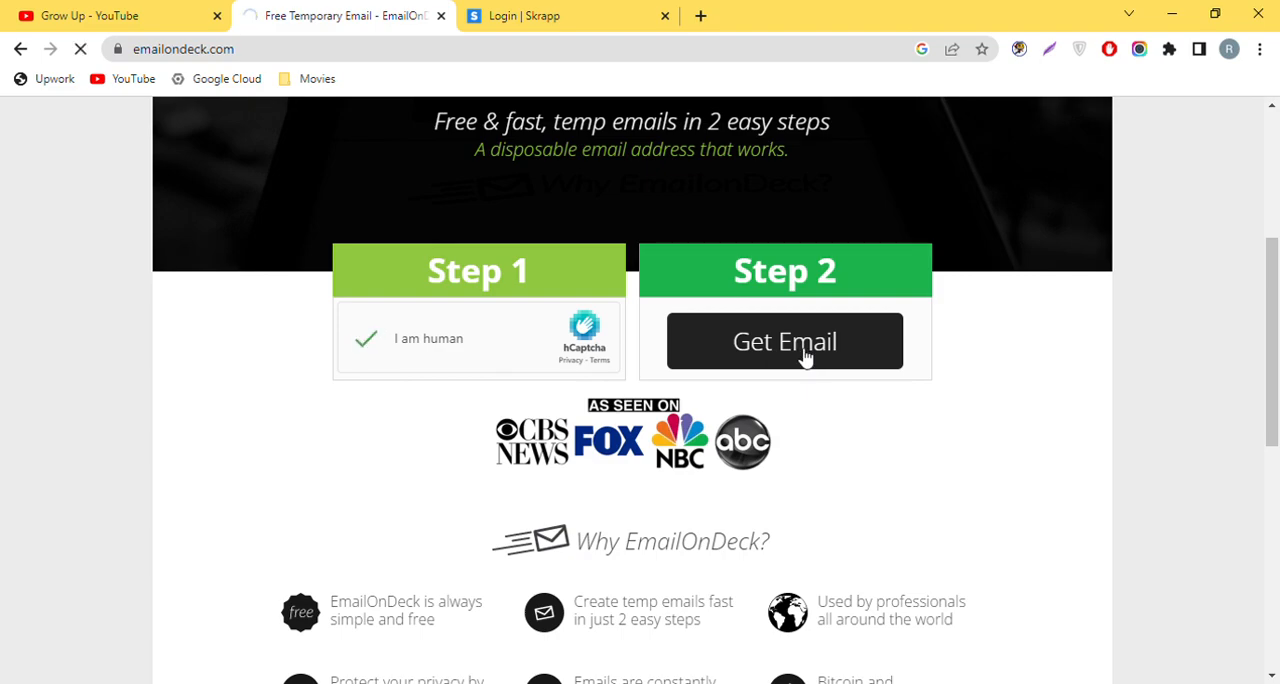
left_click(784, 341)
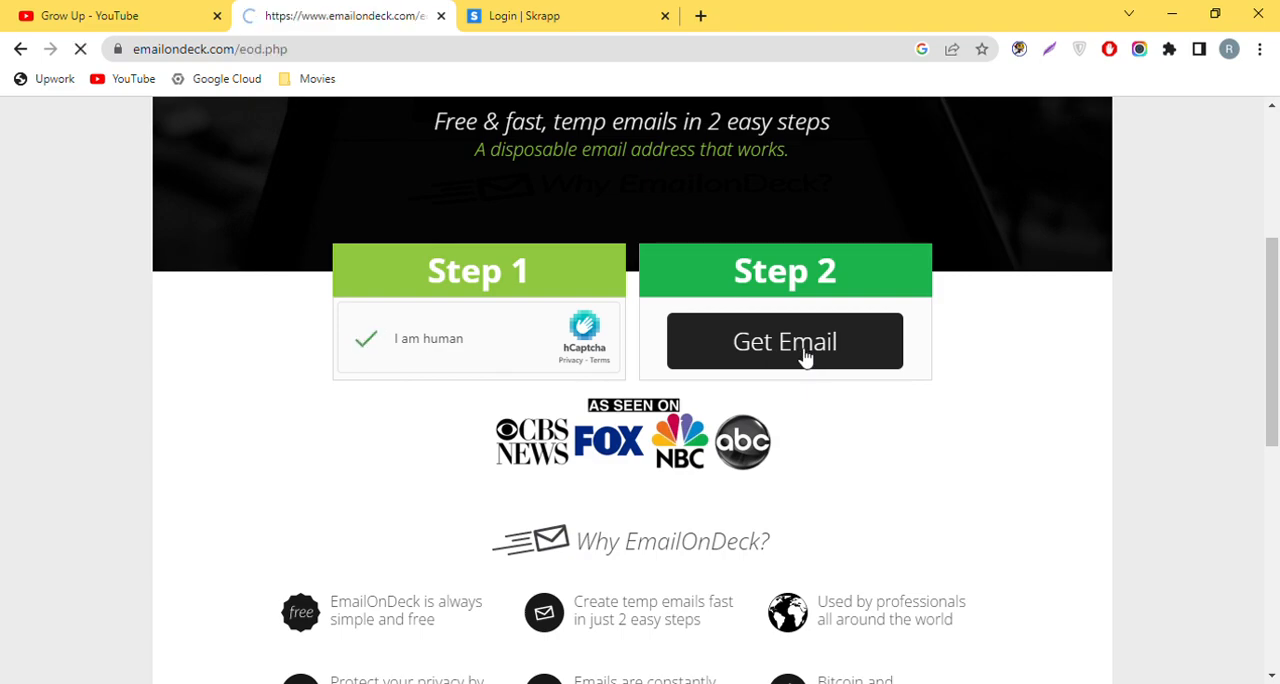
left_click(784, 341)
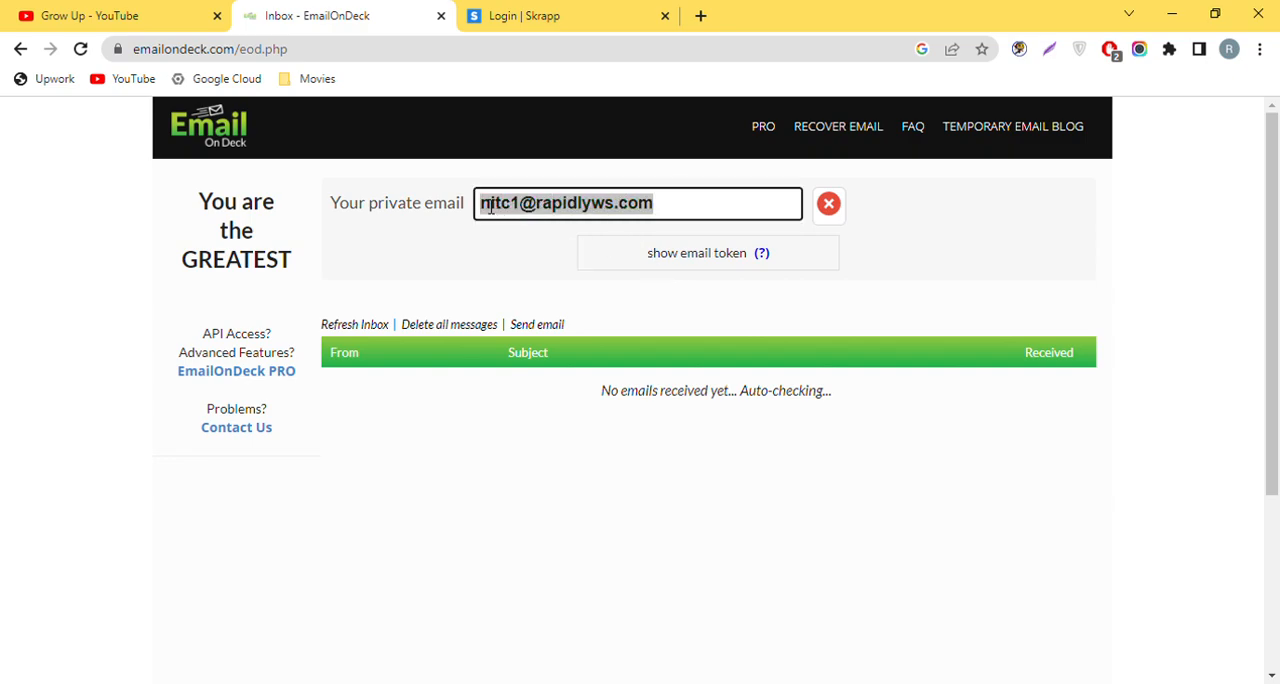
Step: Register a free Skrapp account with name 'sj', the temporary address and a password
left_click(565, 15)
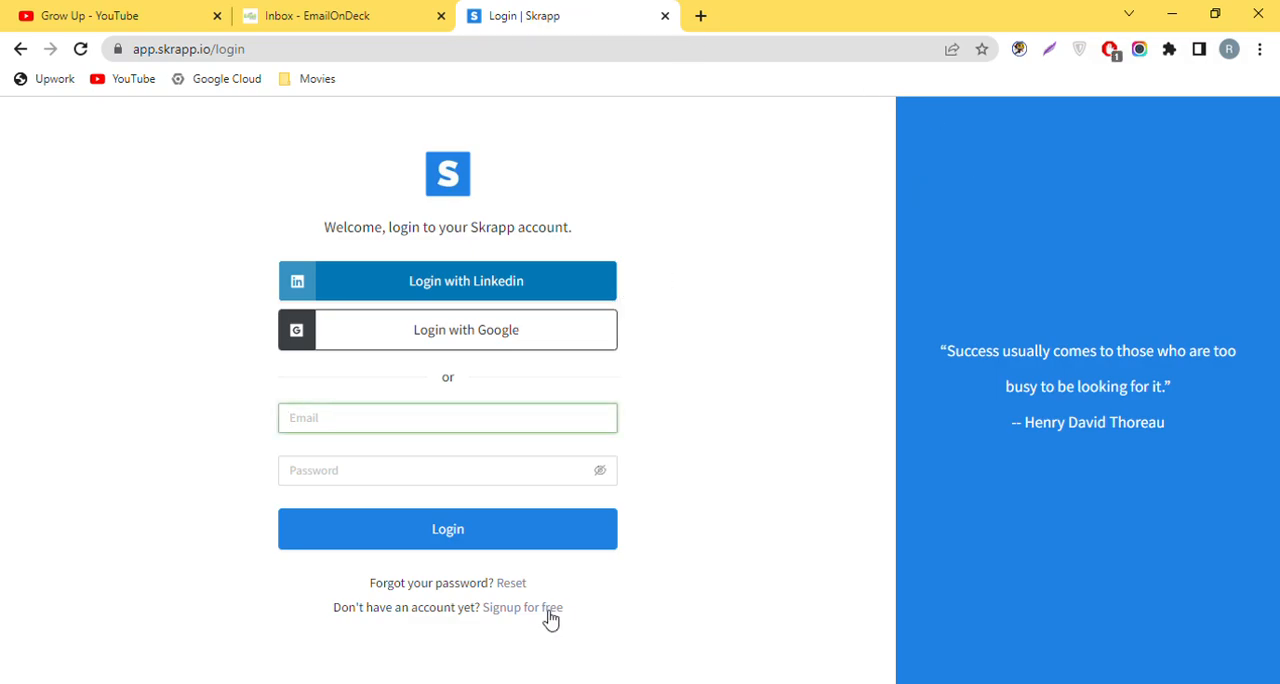
left_click(522, 607)
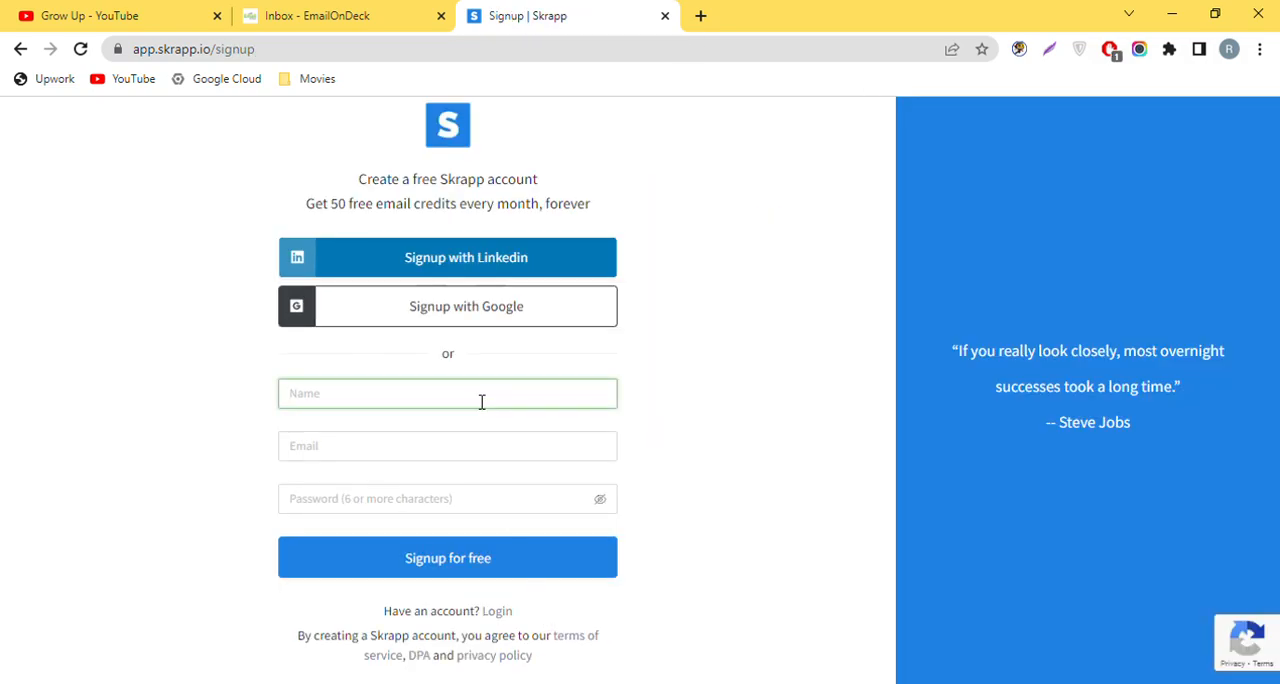
type("sj")
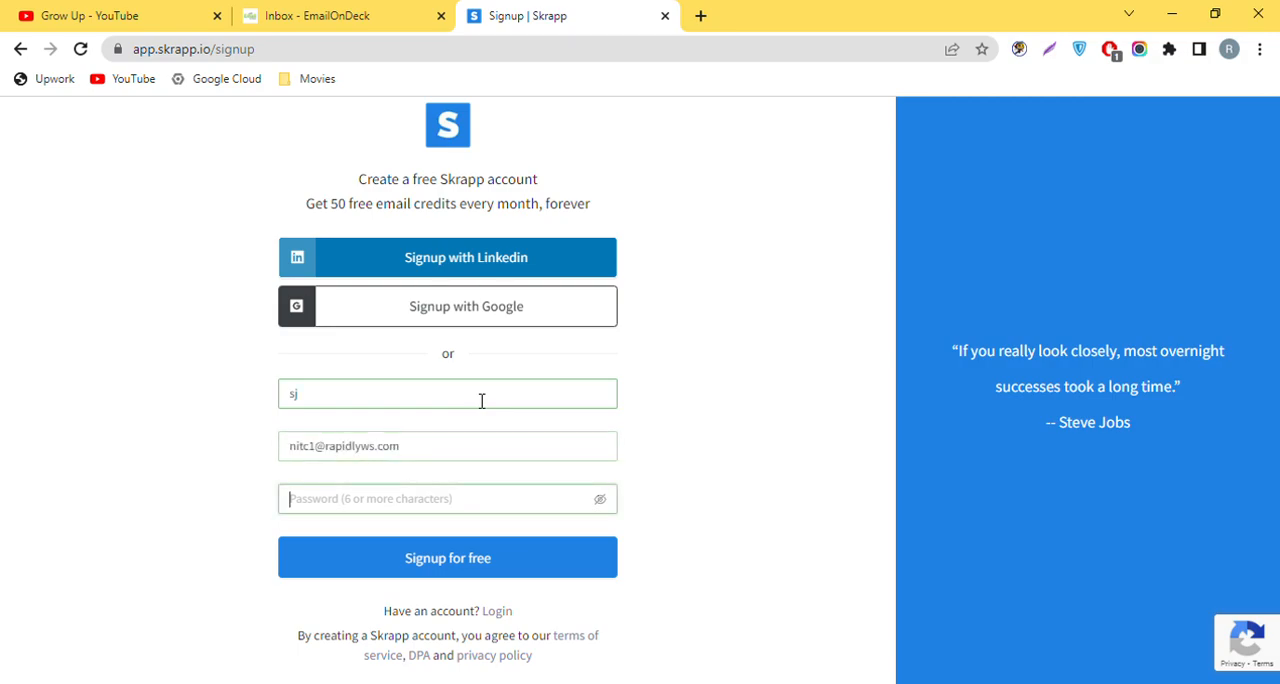
left_click(447, 557)
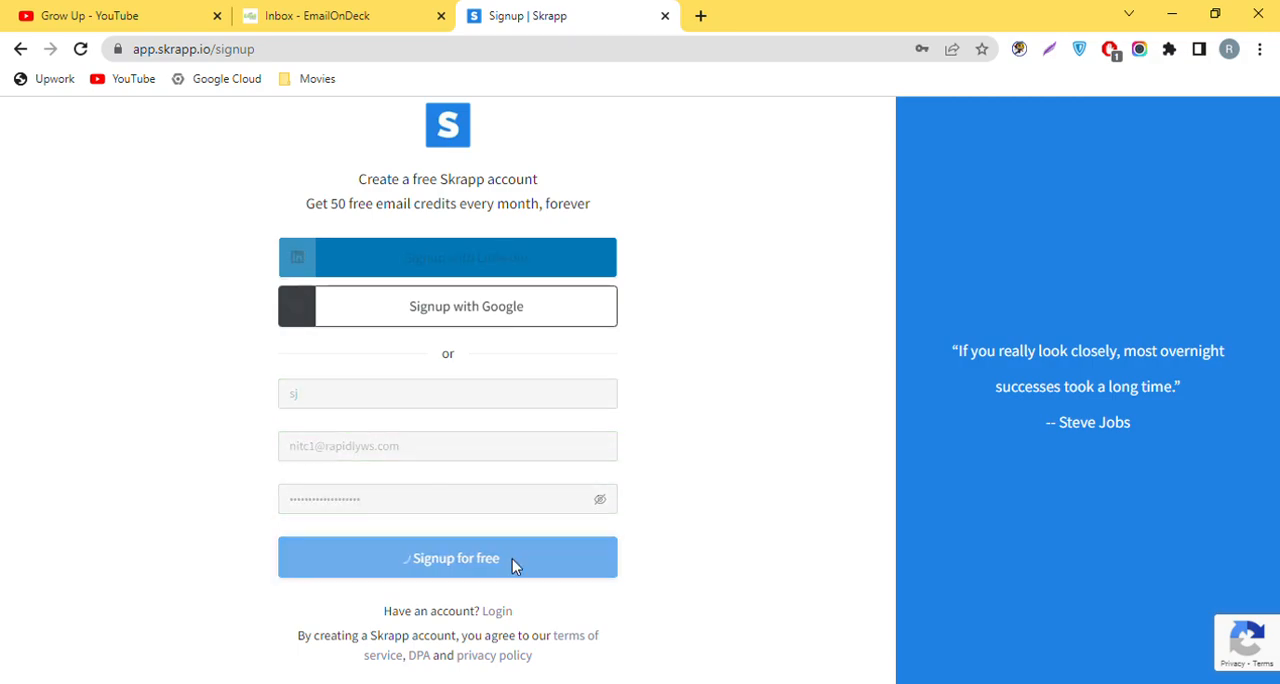
left_click(447, 557)
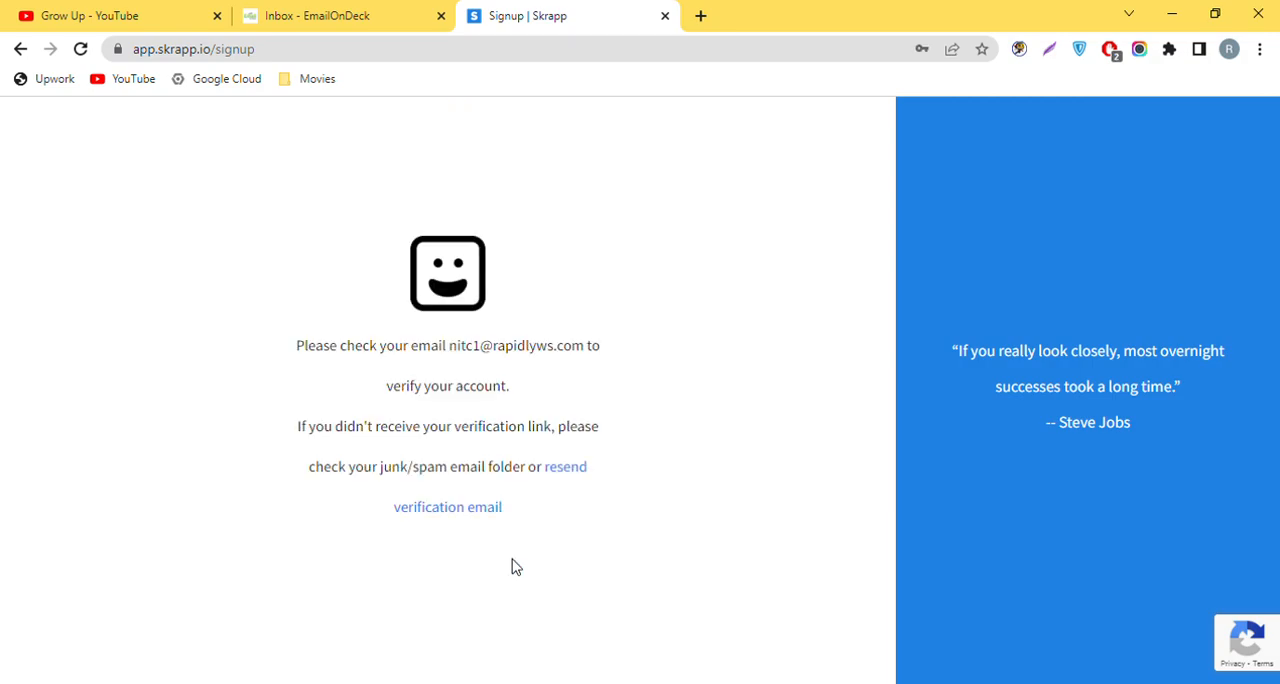
mouse_move(341, 356)
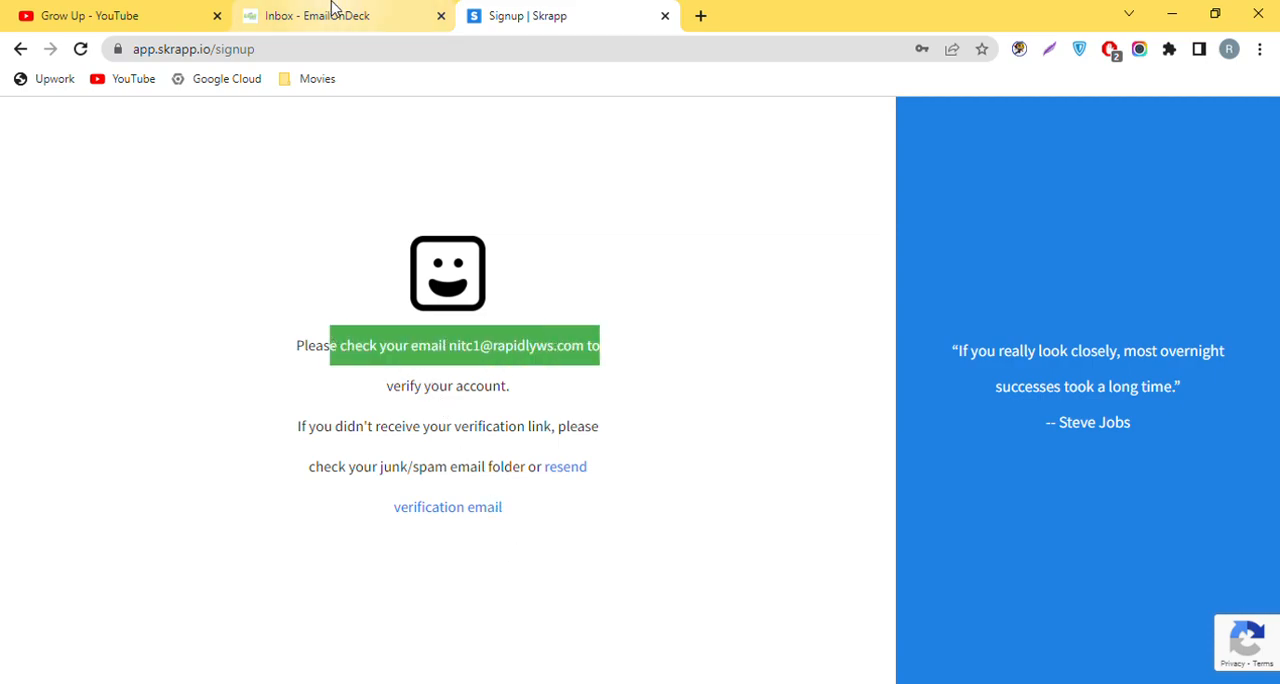
Step: Open the 'Confirm your email address - Skrapp.io' message in the temporary inbox and confirm the account
left_click(330, 15)
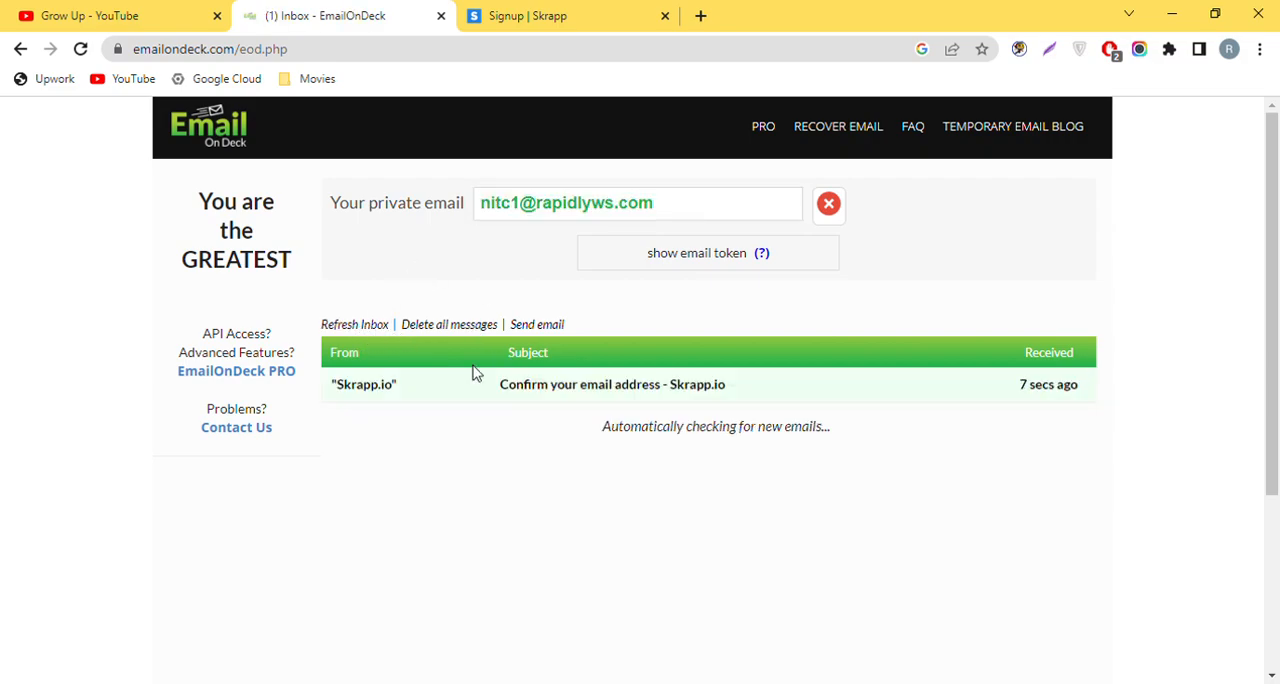
left_click(611, 384)
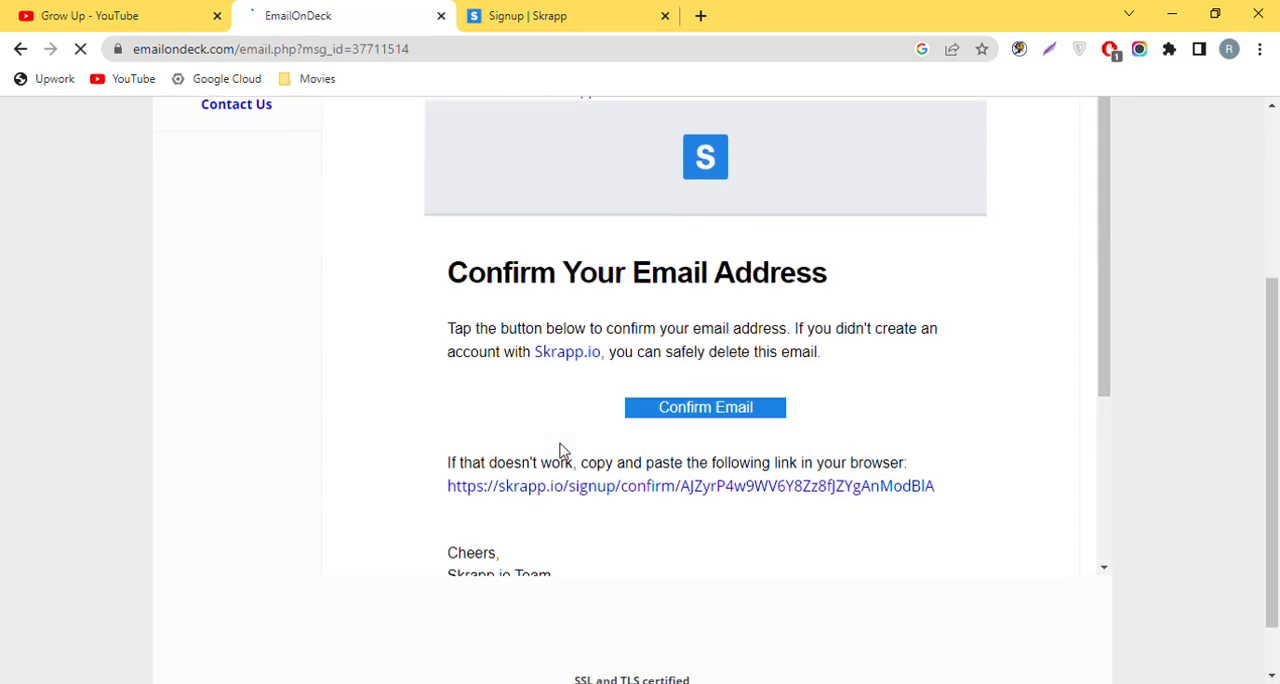
left_click(705, 407)
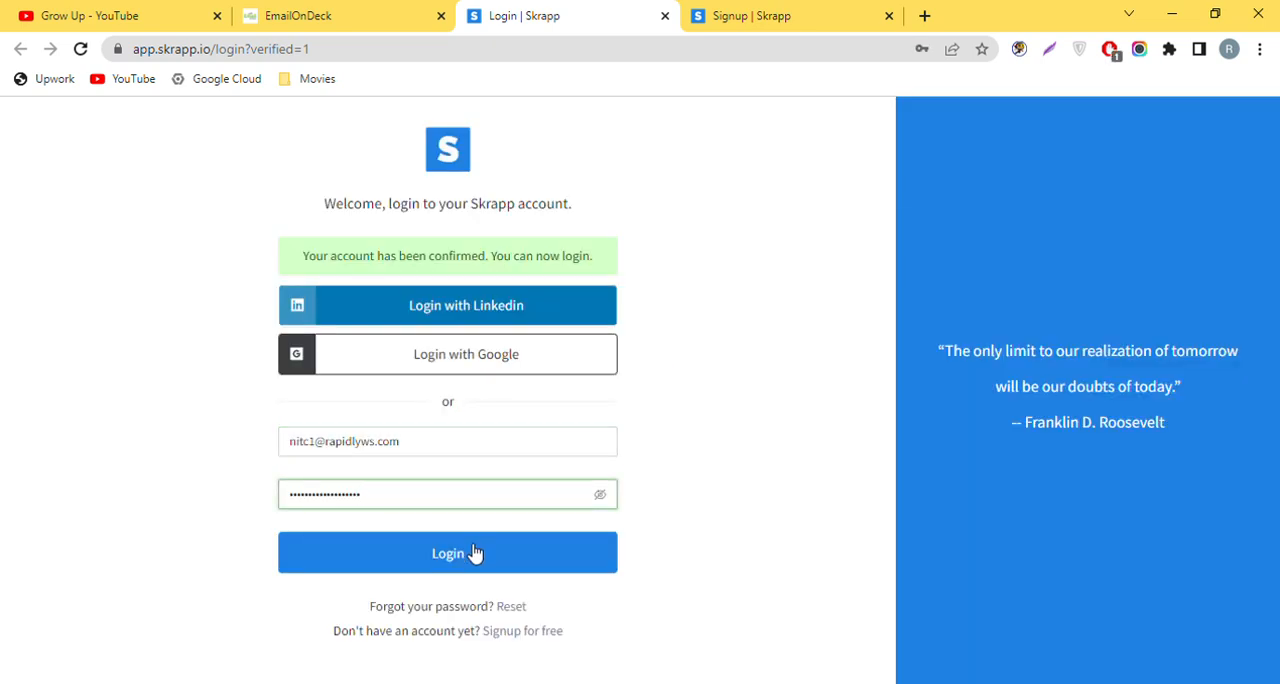
Step: Log in to the confirmed Skrapp account, advance the welcome tour, then log out
left_click(447, 553)
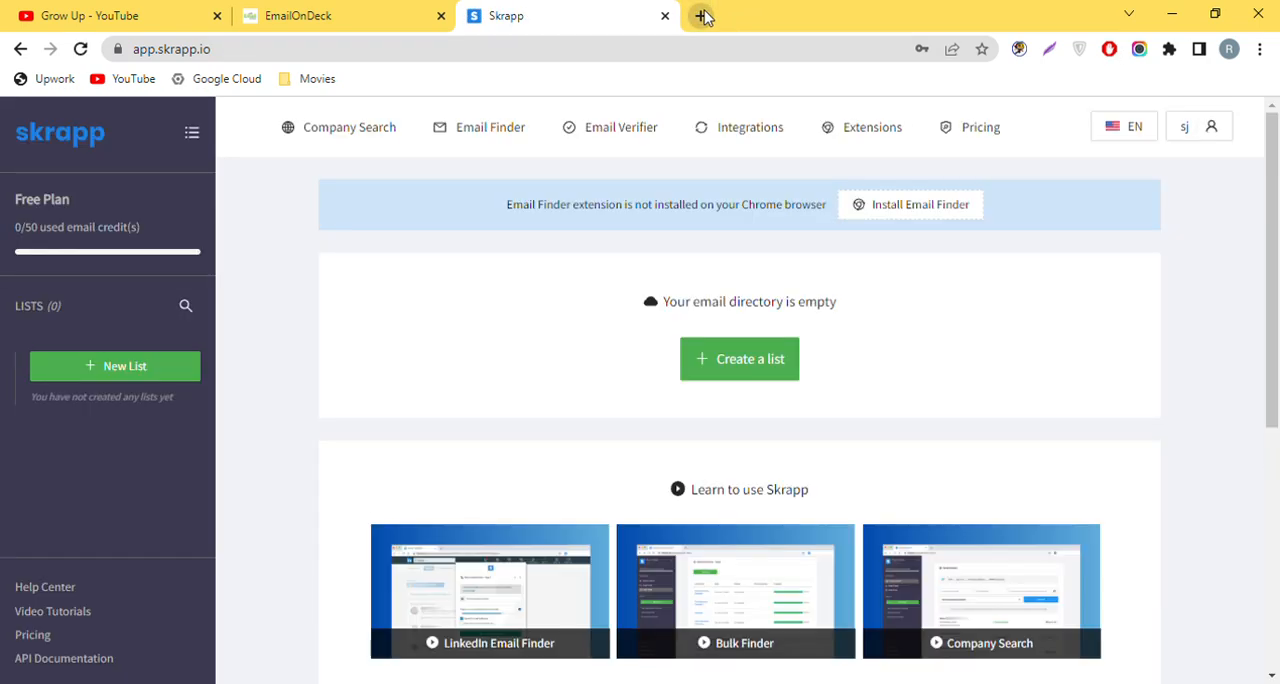
left_click(703, 15)
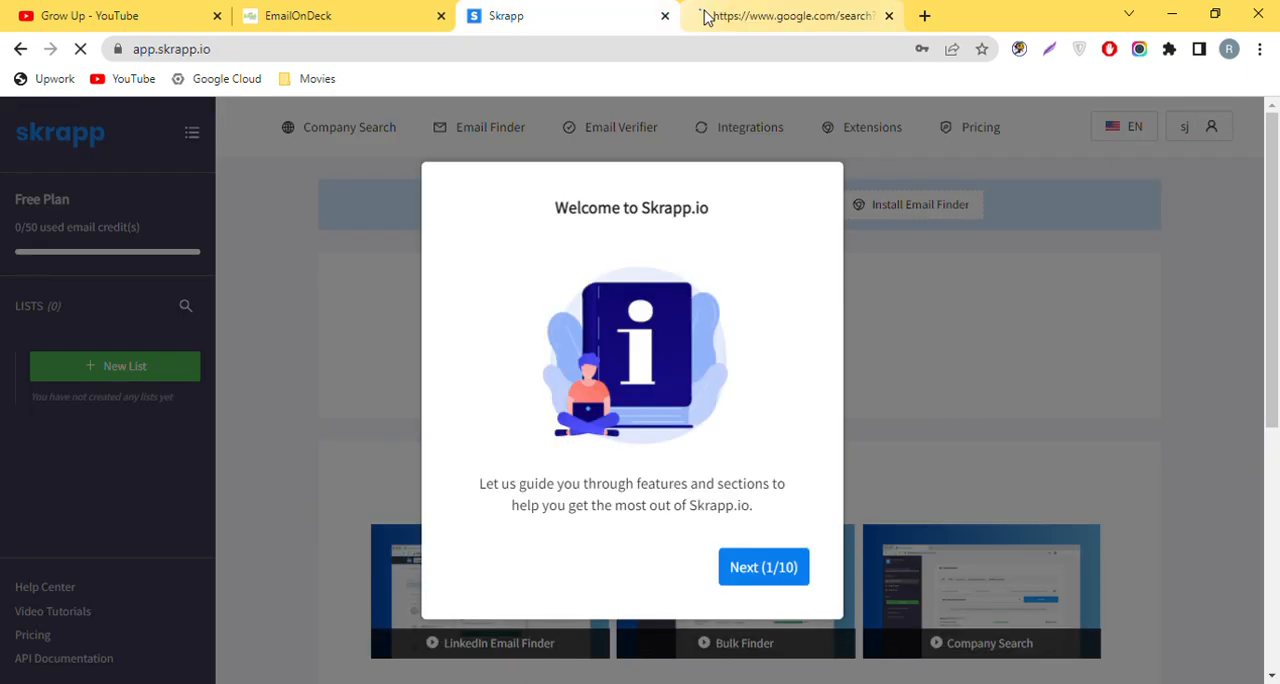
left_click(763, 567)
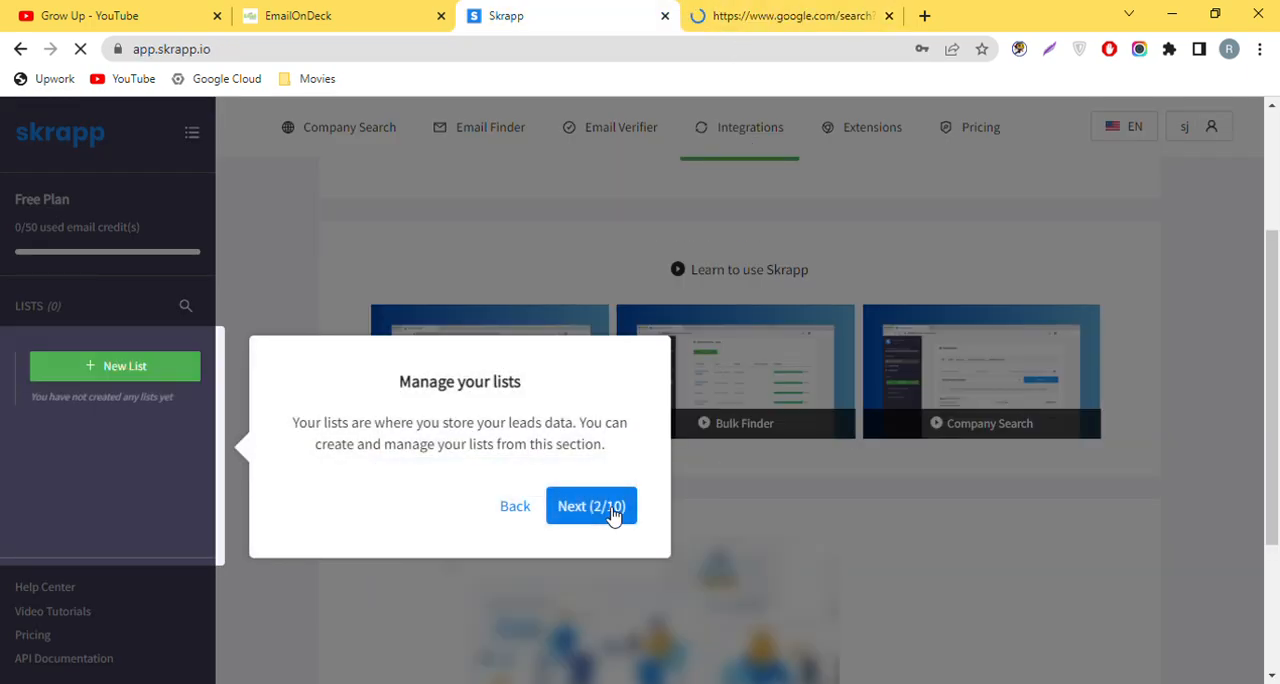
left_click(591, 505)
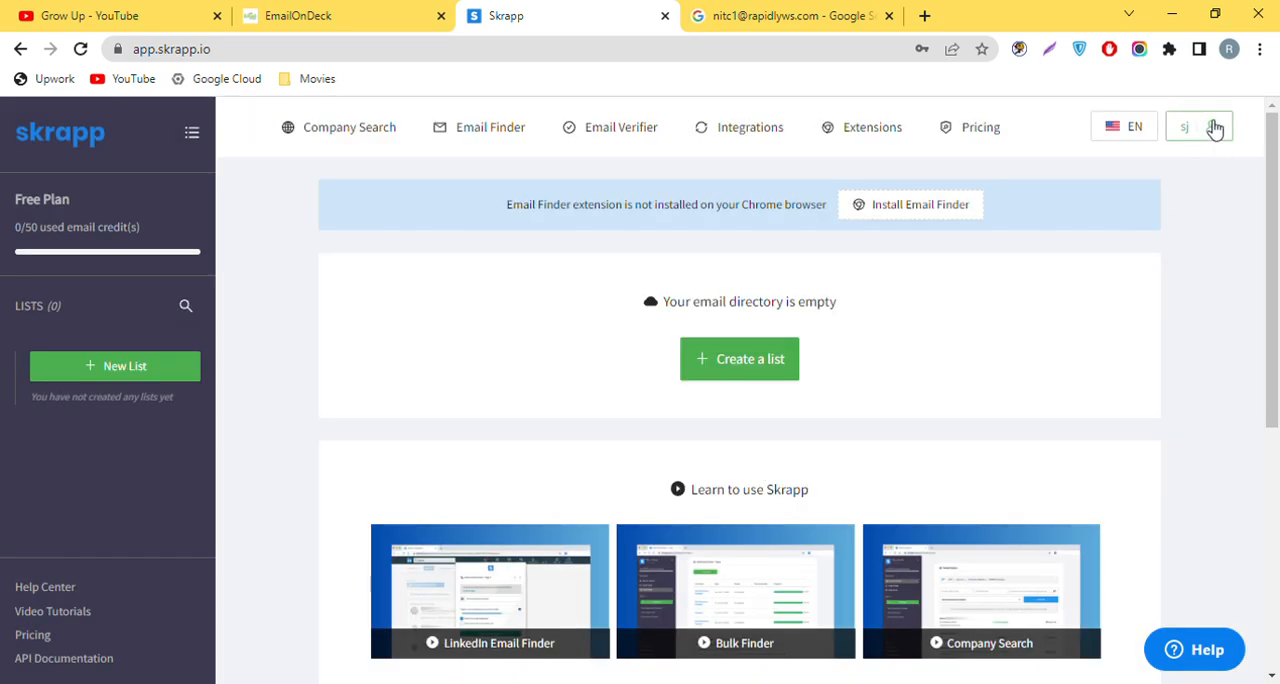
left_click(1211, 126)
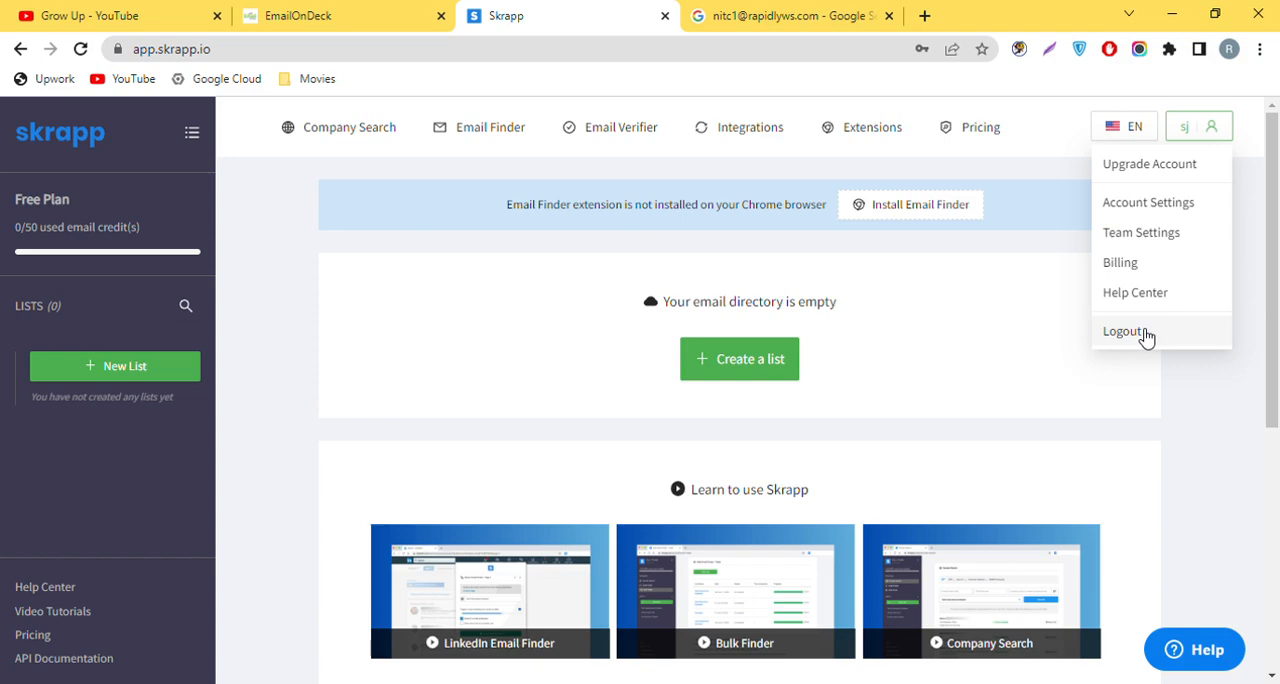
left_click(1122, 331)
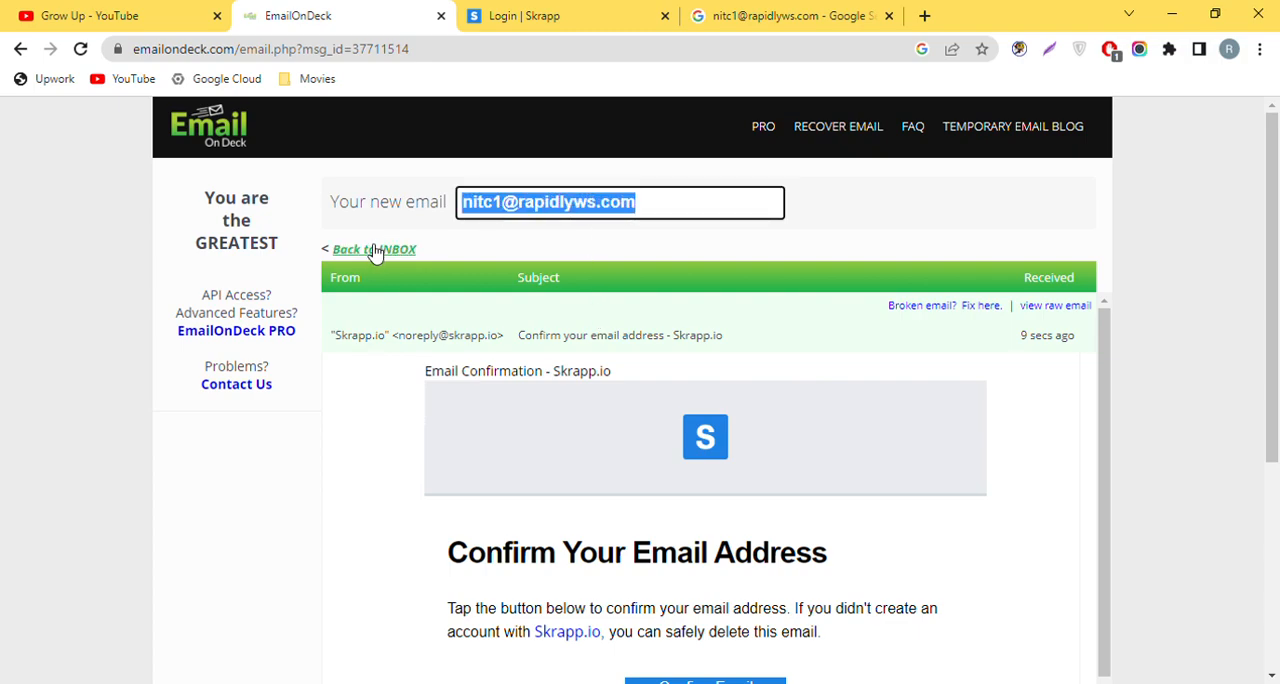
Step: Reveal the temporary address's email token and keep a copy in a new tab
left_click(373, 249)
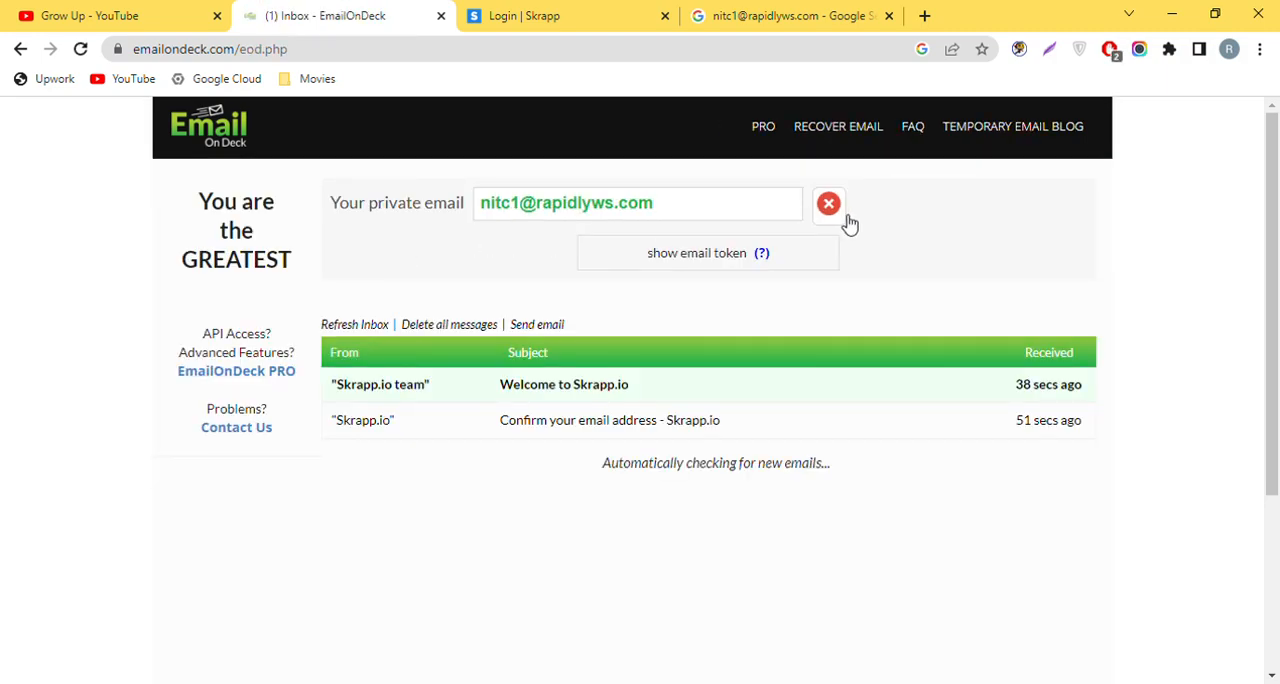
mouse_move(356, 371)
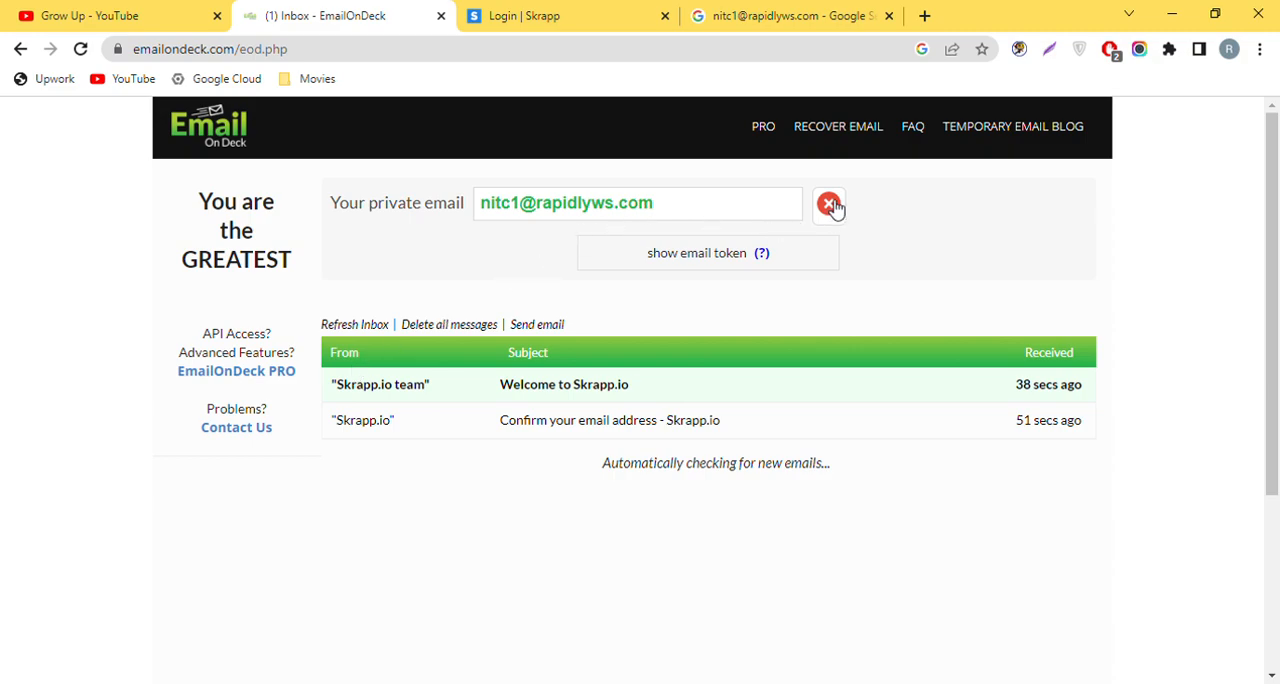
mouse_move(708, 258)
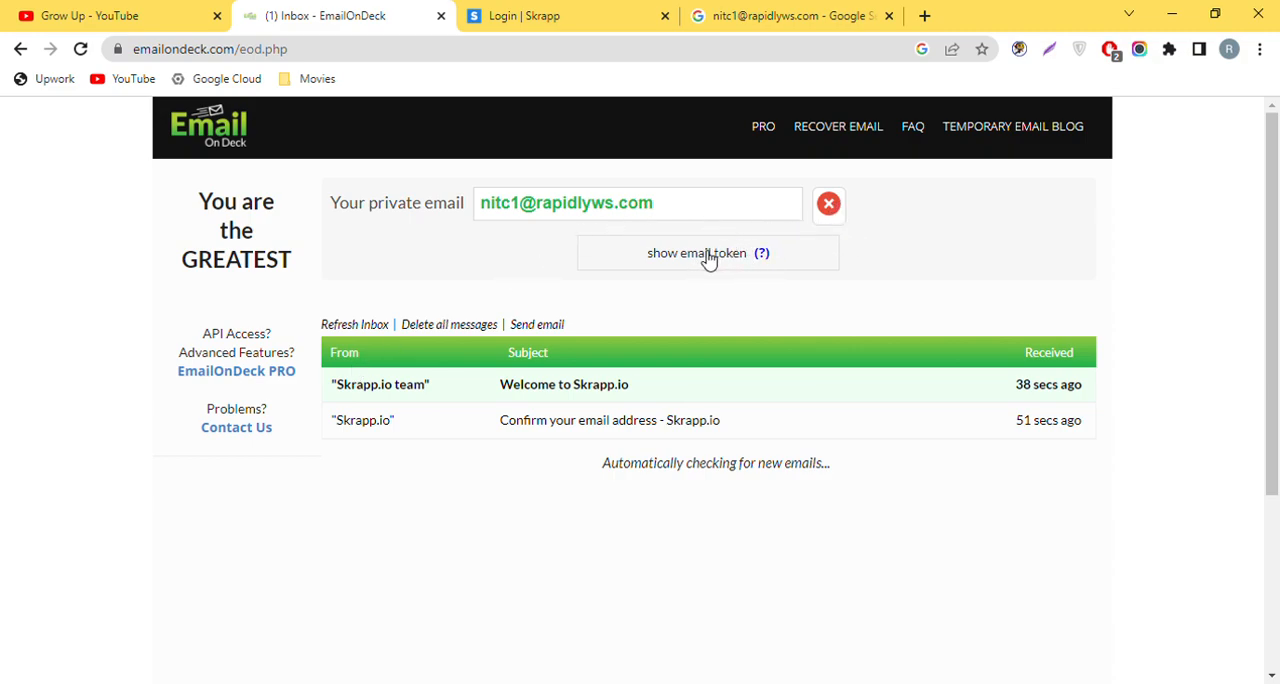
left_click(696, 252)
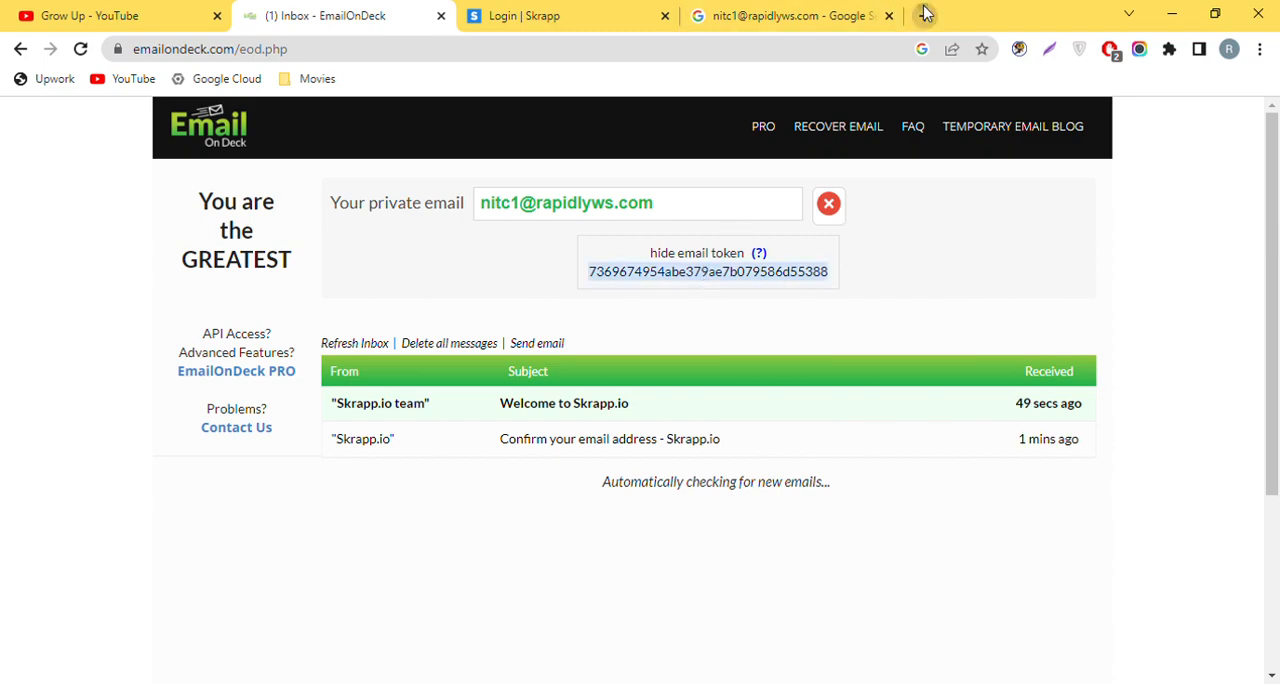
left_click(924, 14)
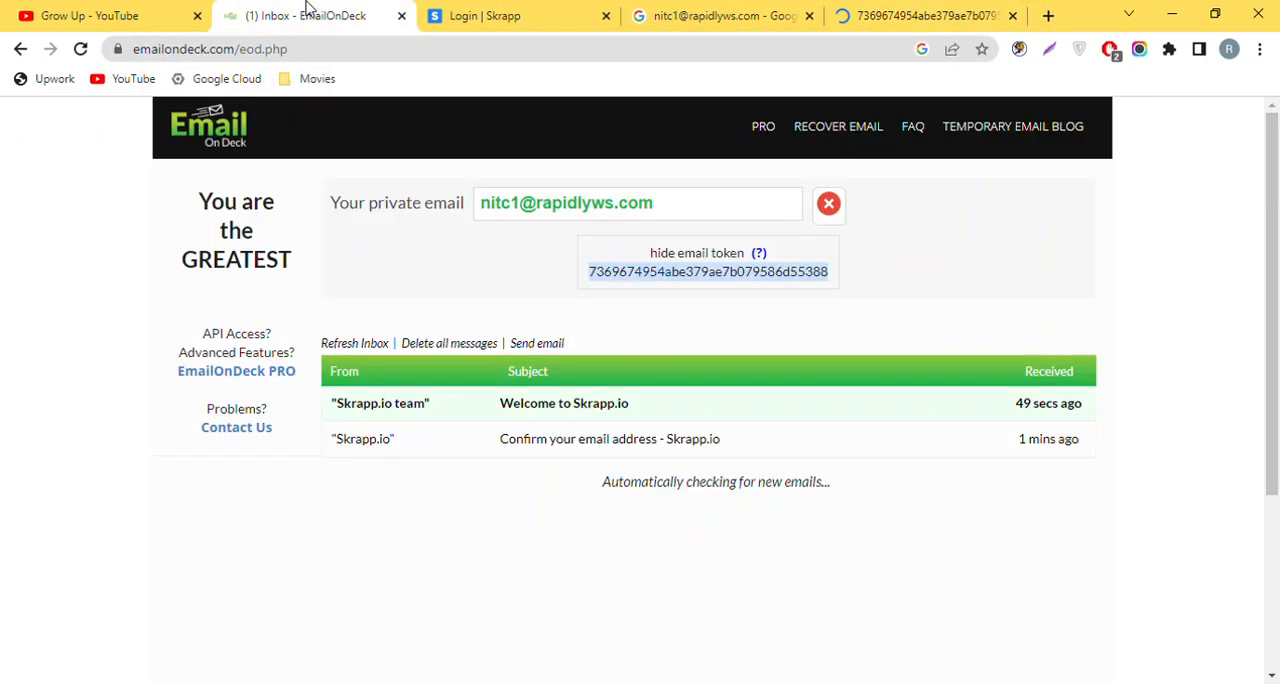
left_click(920, 15)
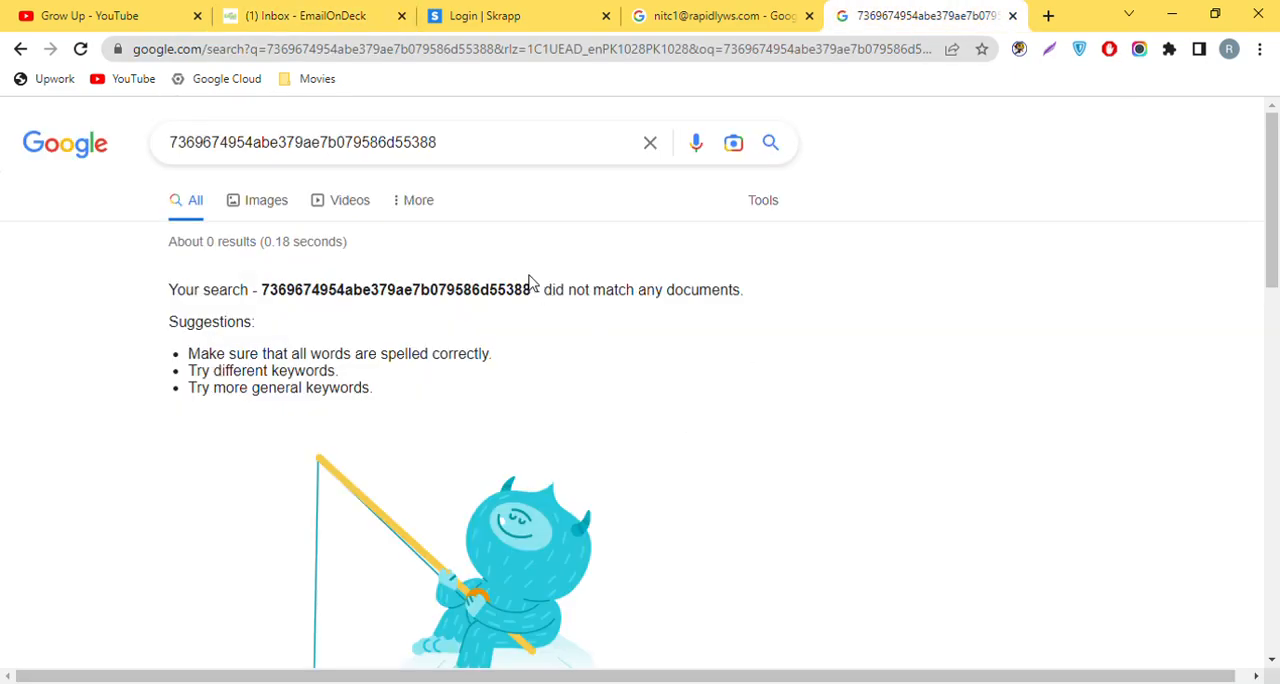
left_click(300, 15)
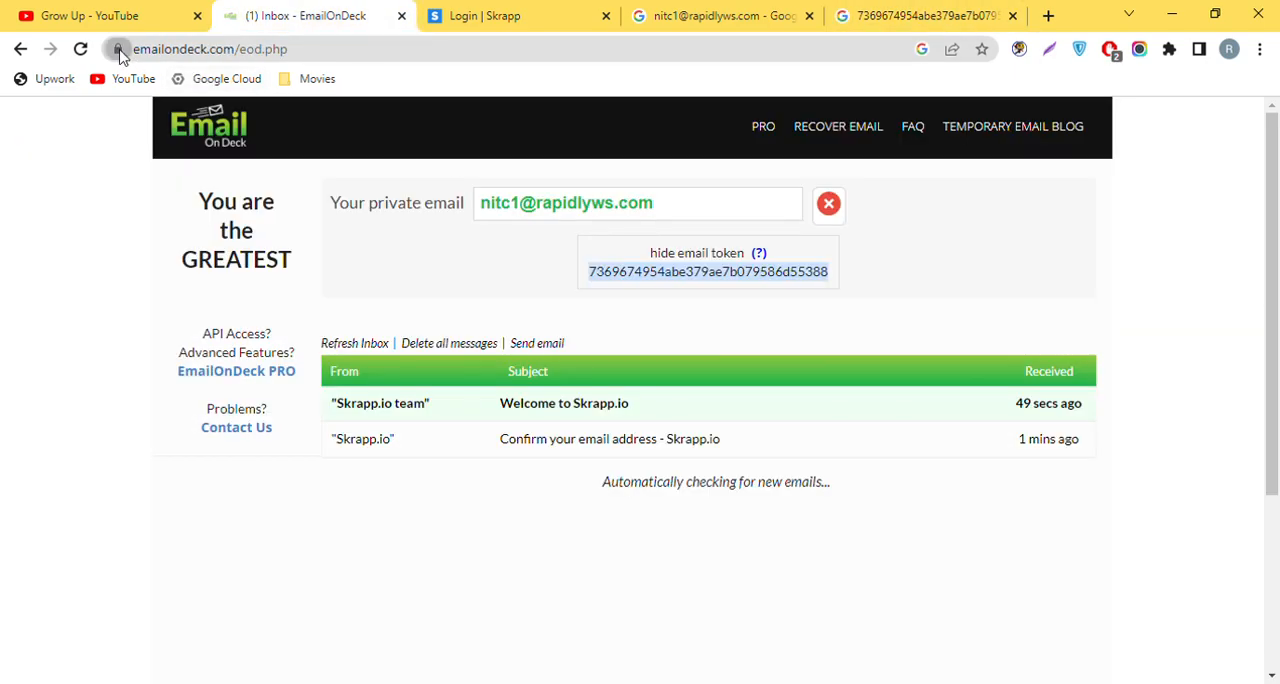
left_click(117, 49)
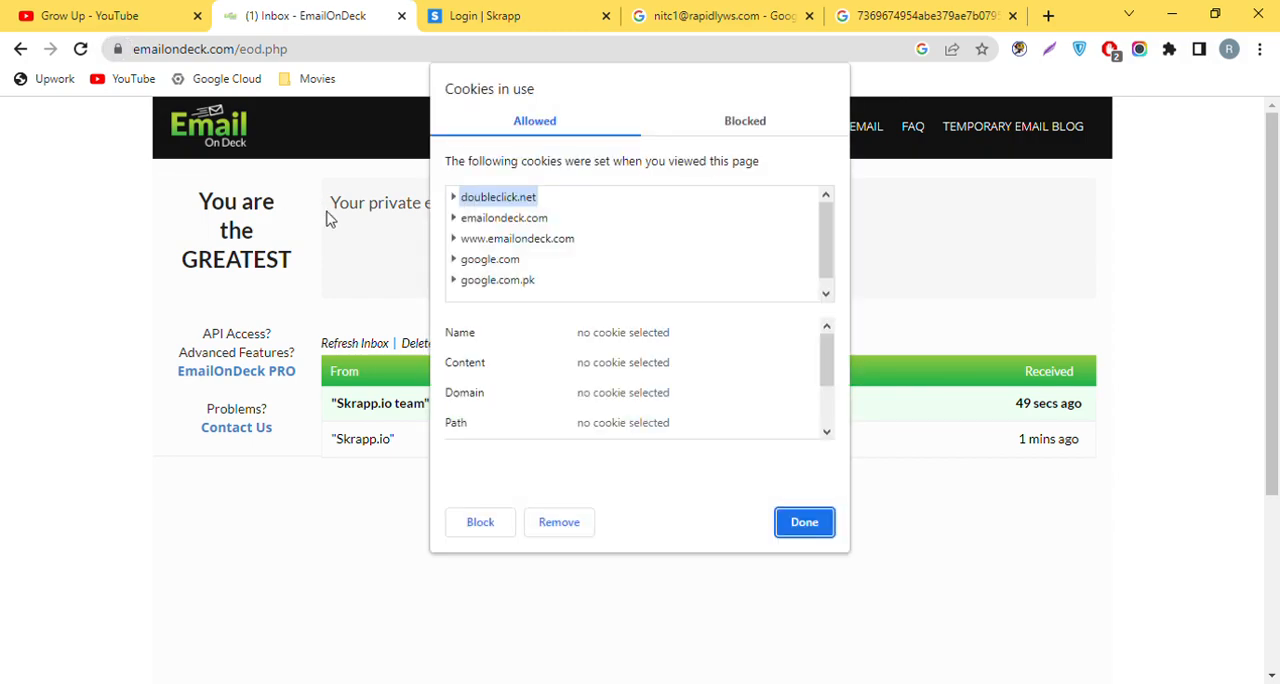
left_click(503, 218)
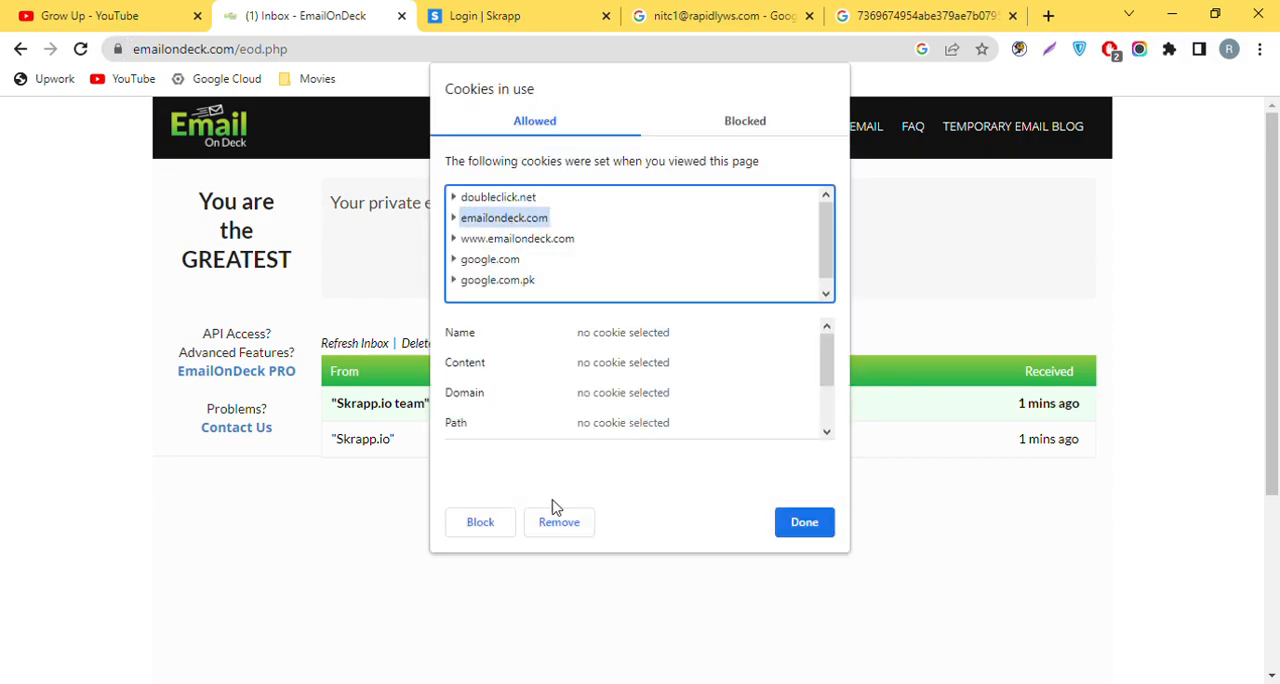
left_click(559, 522)
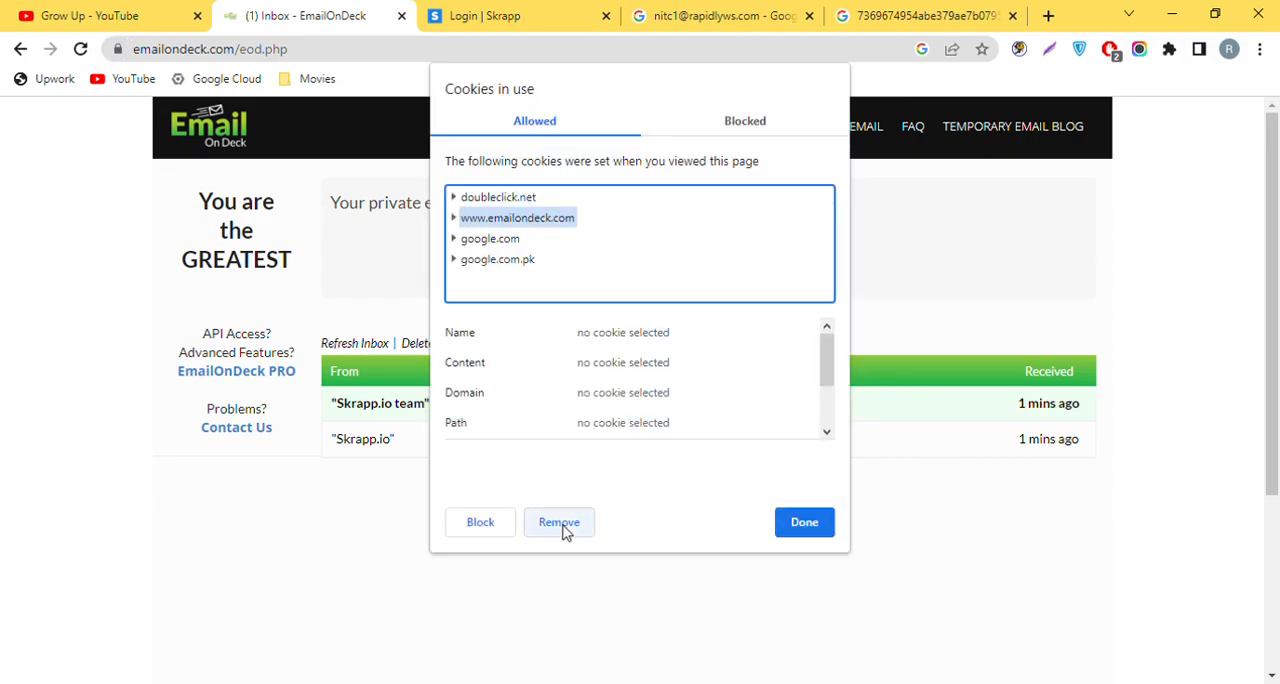
left_click(559, 521)
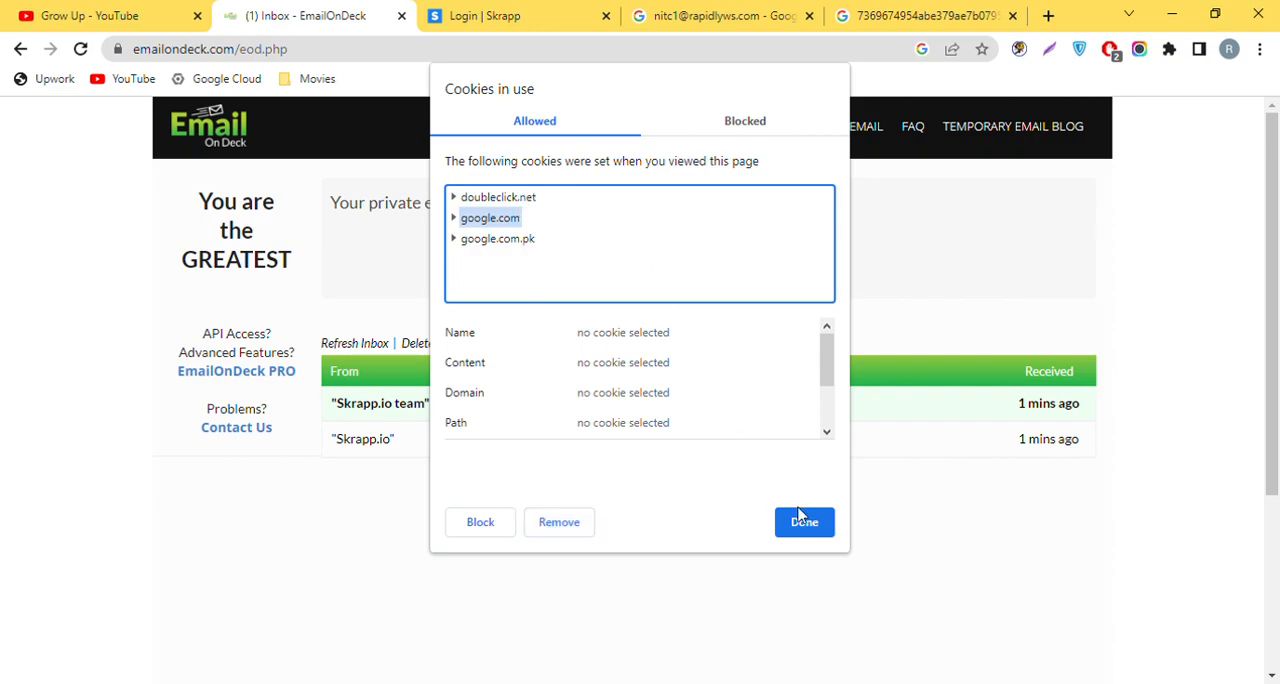
left_click(804, 521)
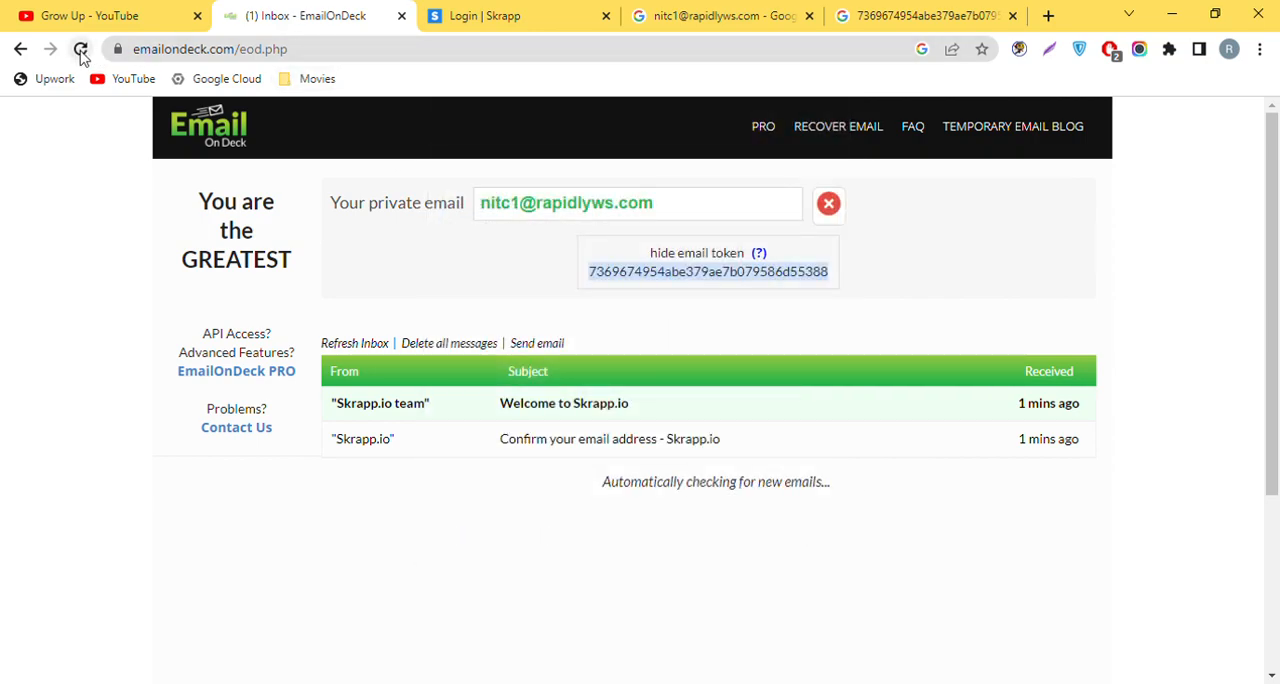
left_click(80, 48)
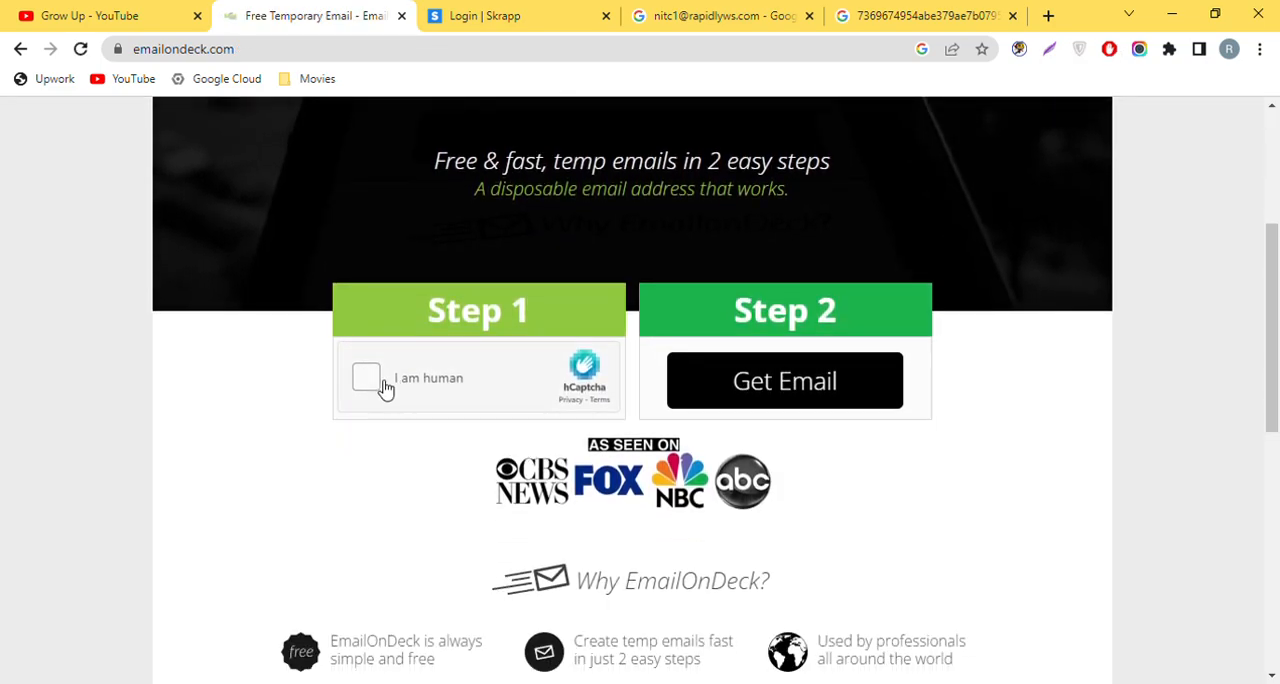
Step: Pass another hedgehog hCaptcha check and generate a second temporary address
left_click(366, 377)
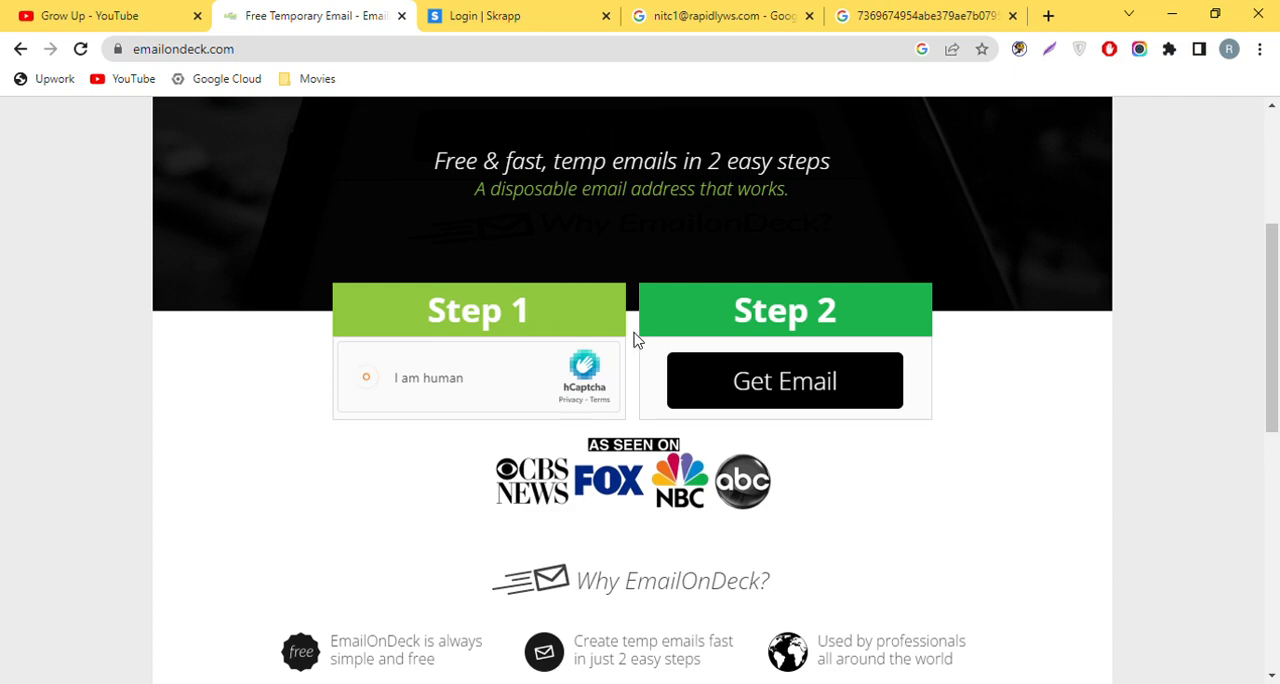
left_click(366, 377)
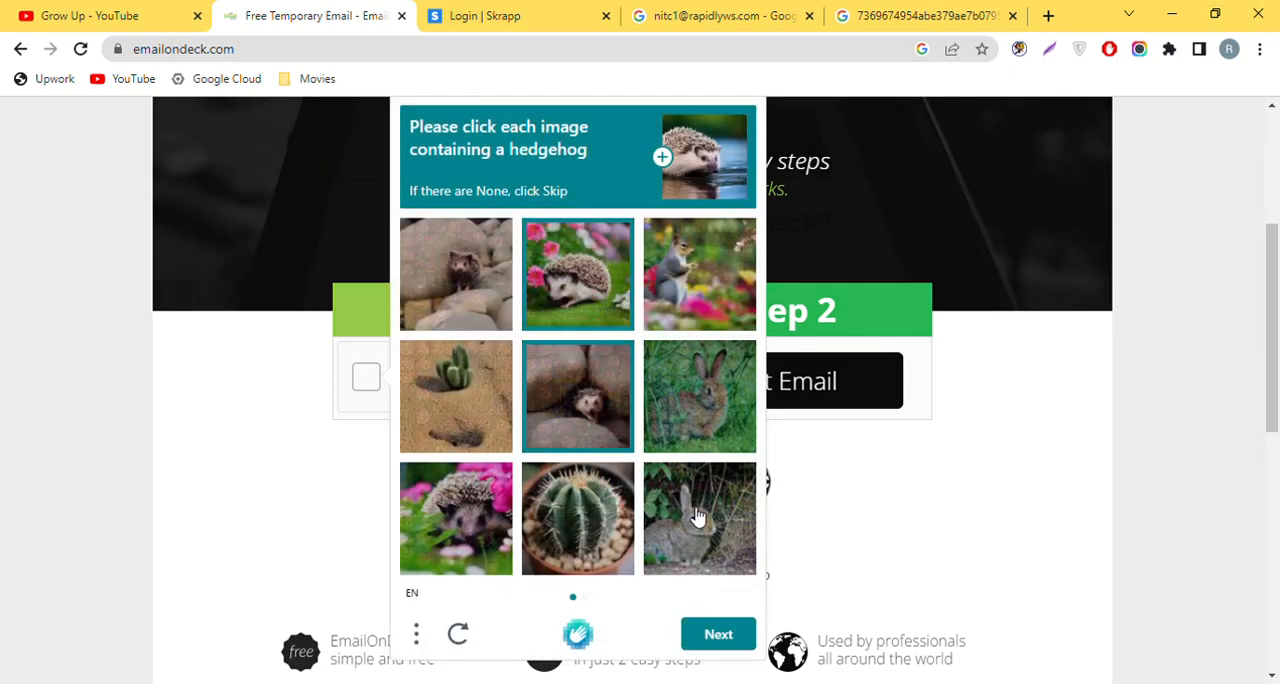
left_click(455, 518)
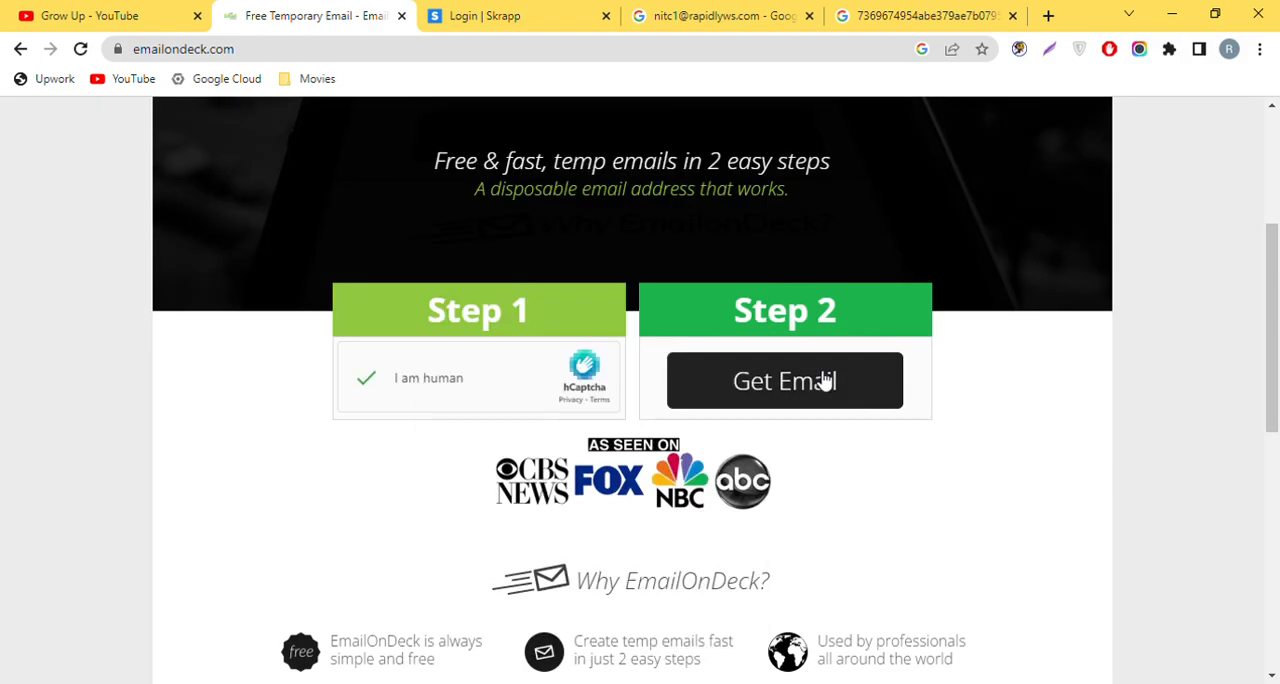
left_click(784, 380)
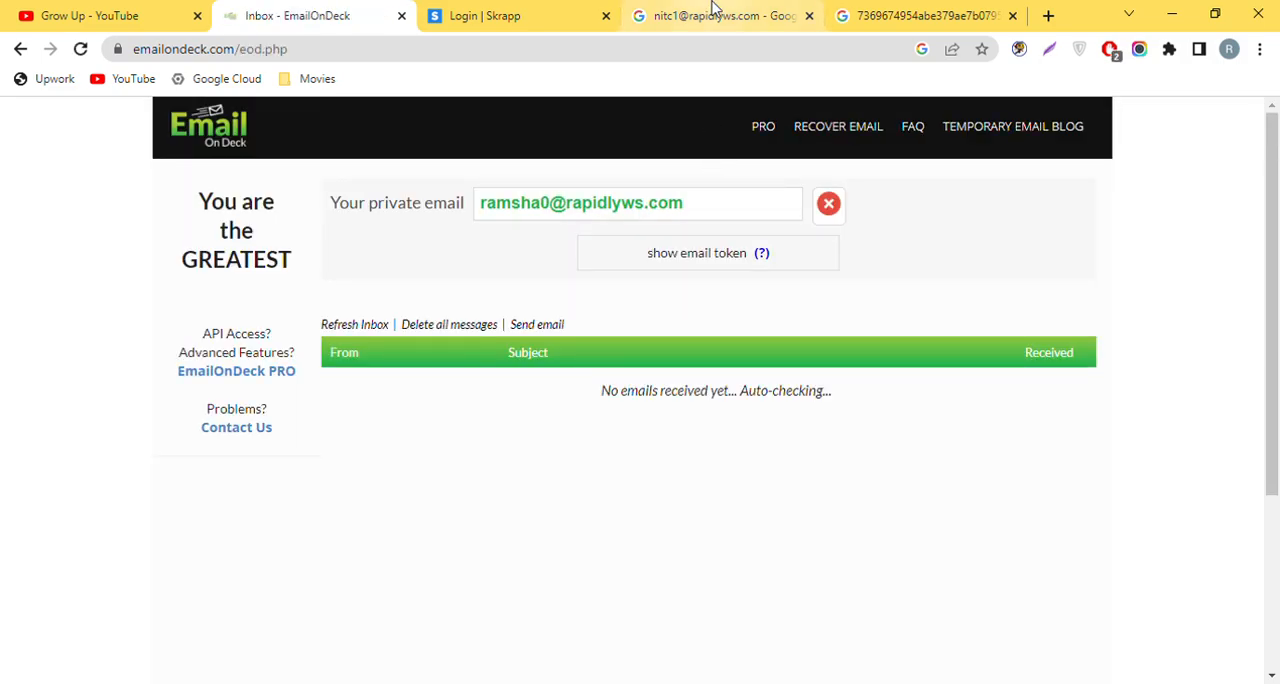
Step: Revisit the Google search tabs and Skrapp login page, then return to the EmailOnDeck inbox
left_click(720, 15)
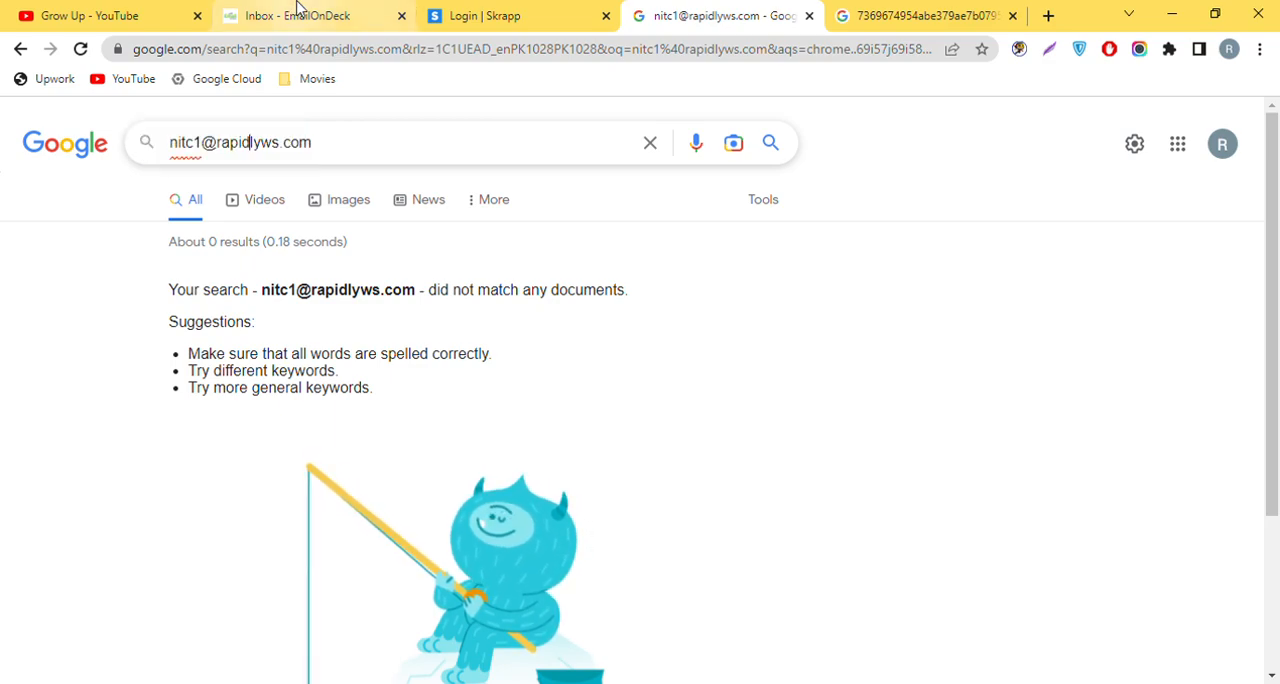
left_click(310, 15)
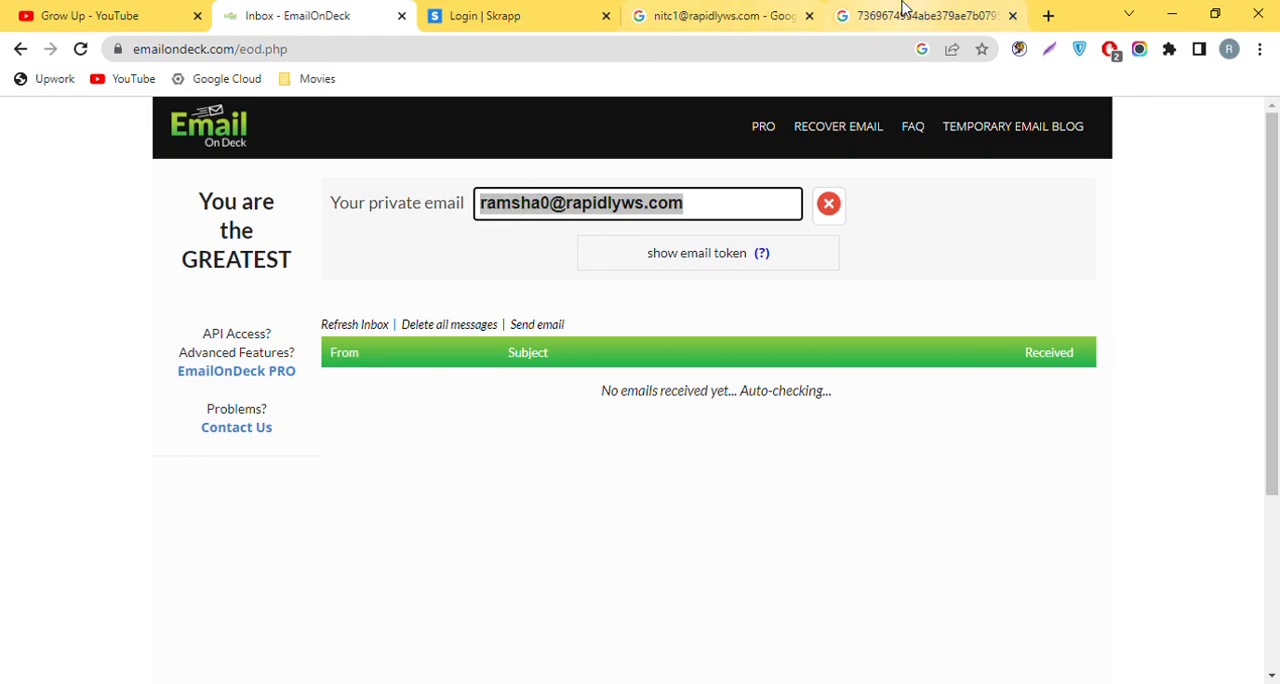
left_click(720, 15)
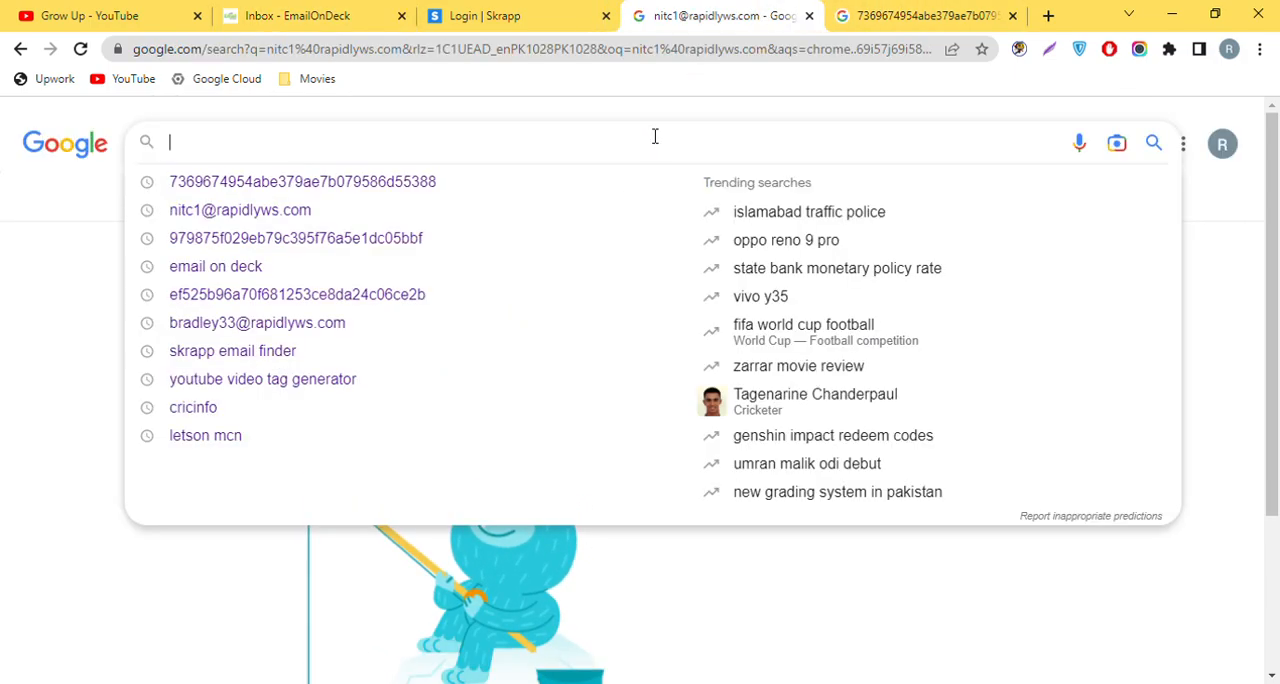
left_click(500, 15)
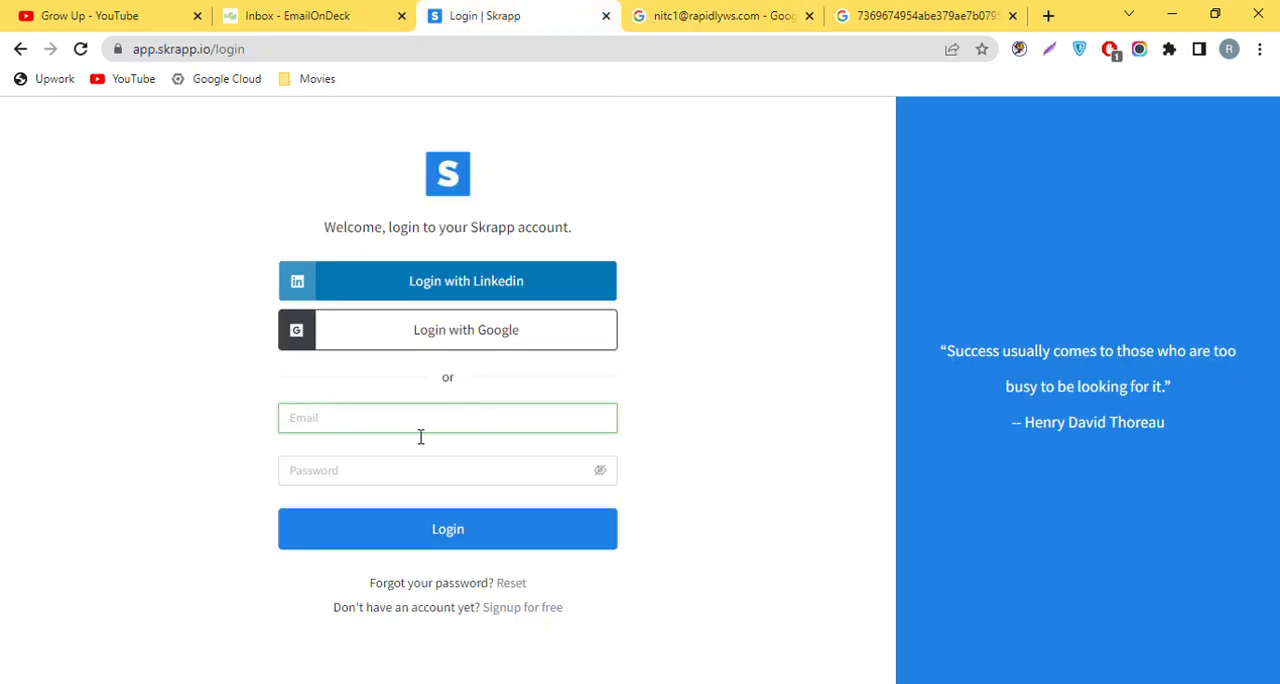
left_click(920, 15)
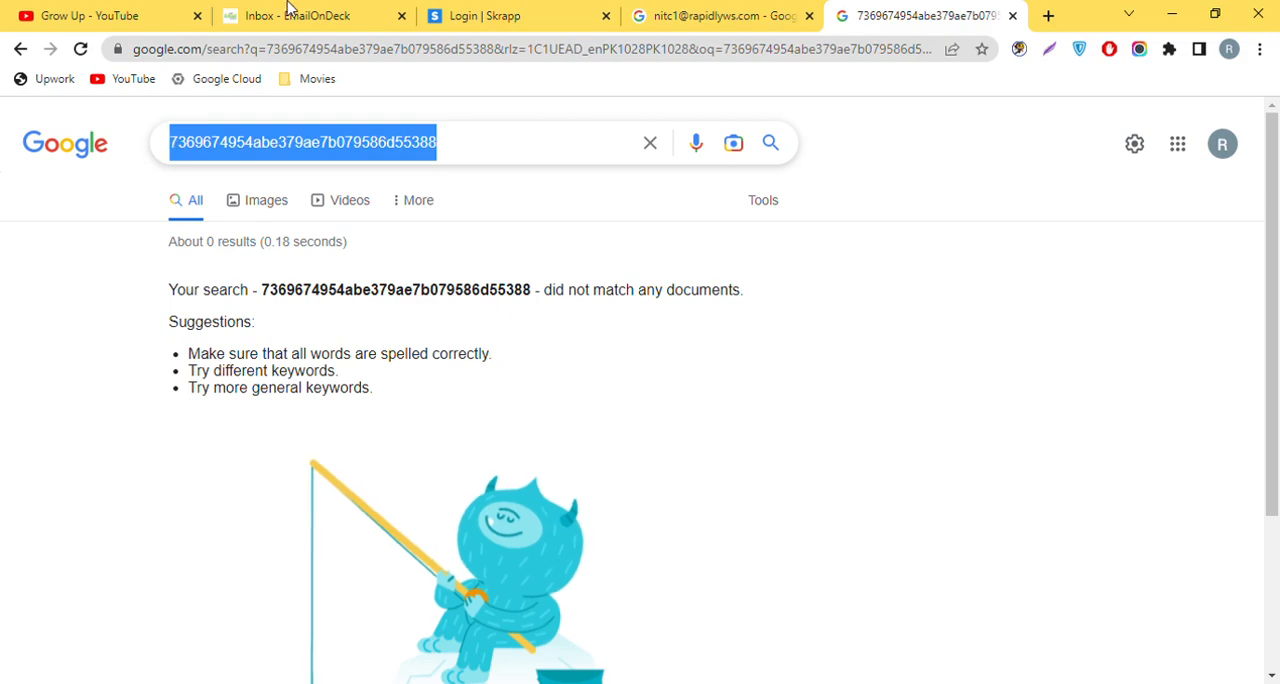
left_click(300, 15)
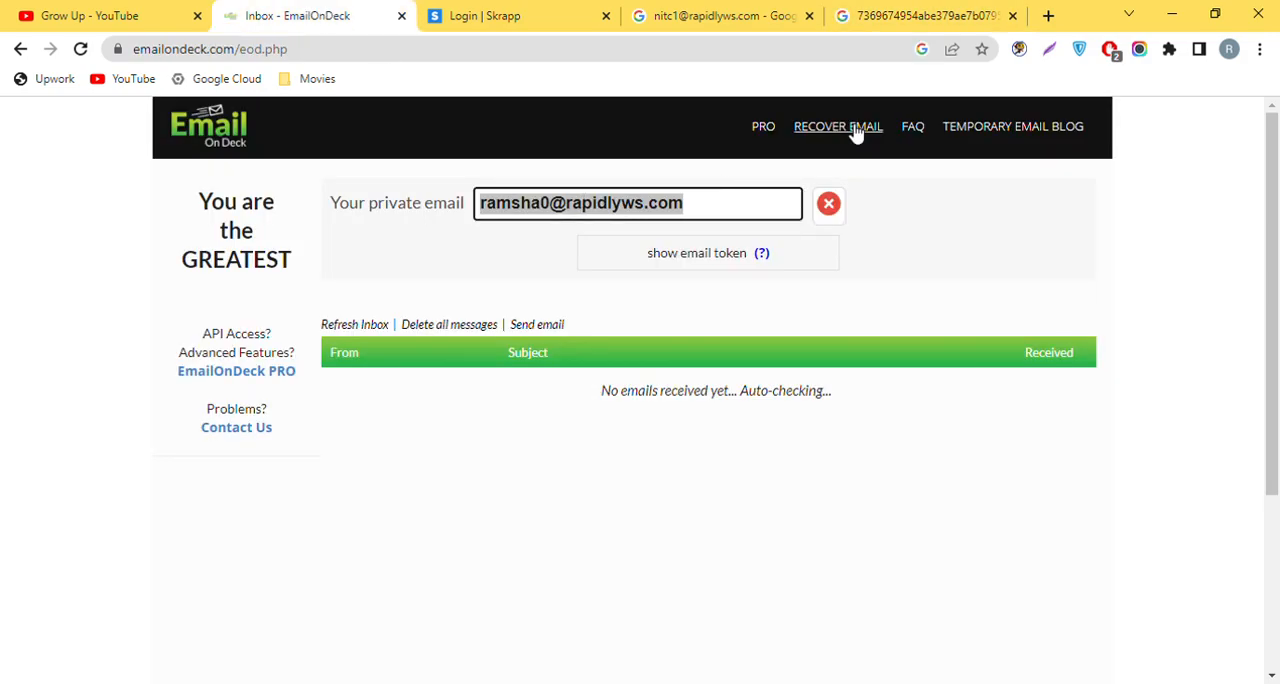
left_click(838, 126)
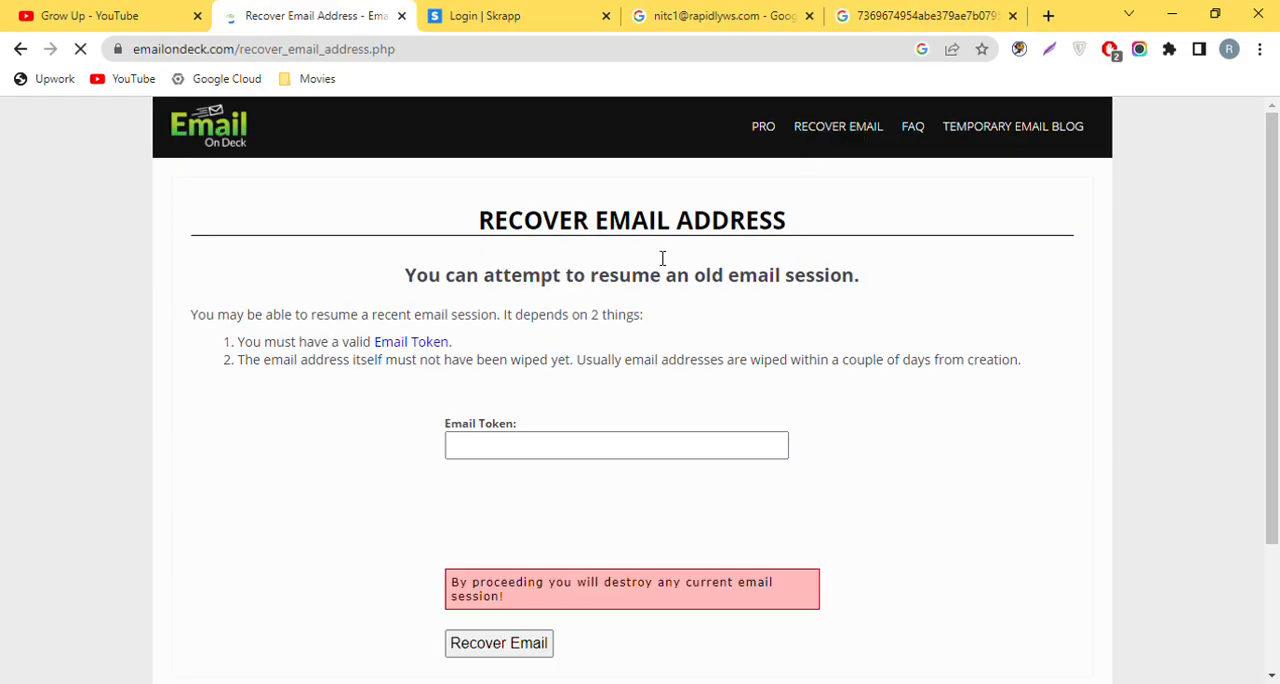
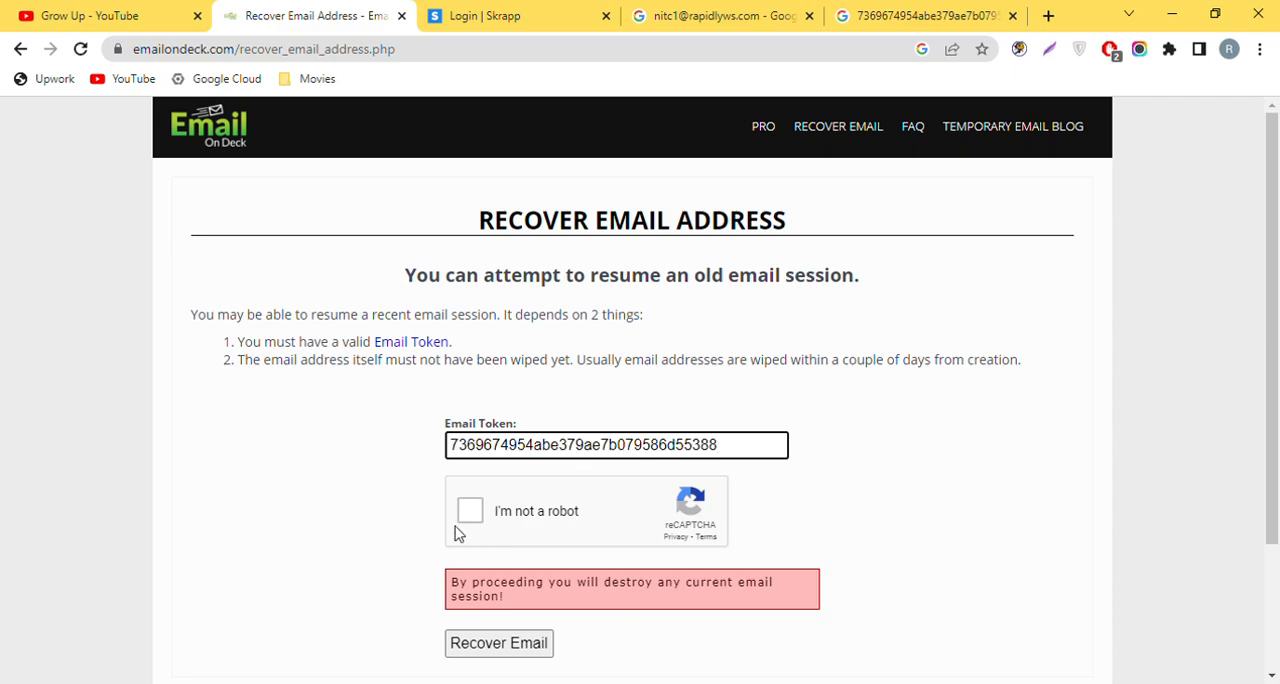
left_click(470, 510)
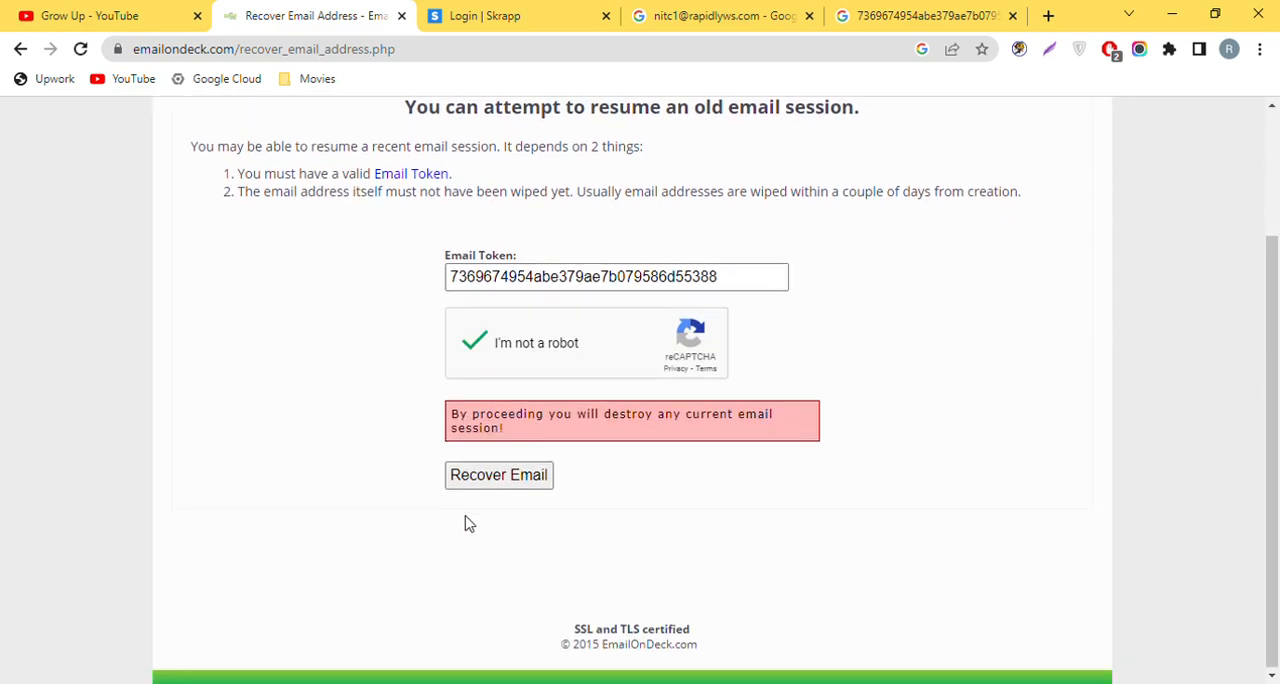
left_click(498, 474)
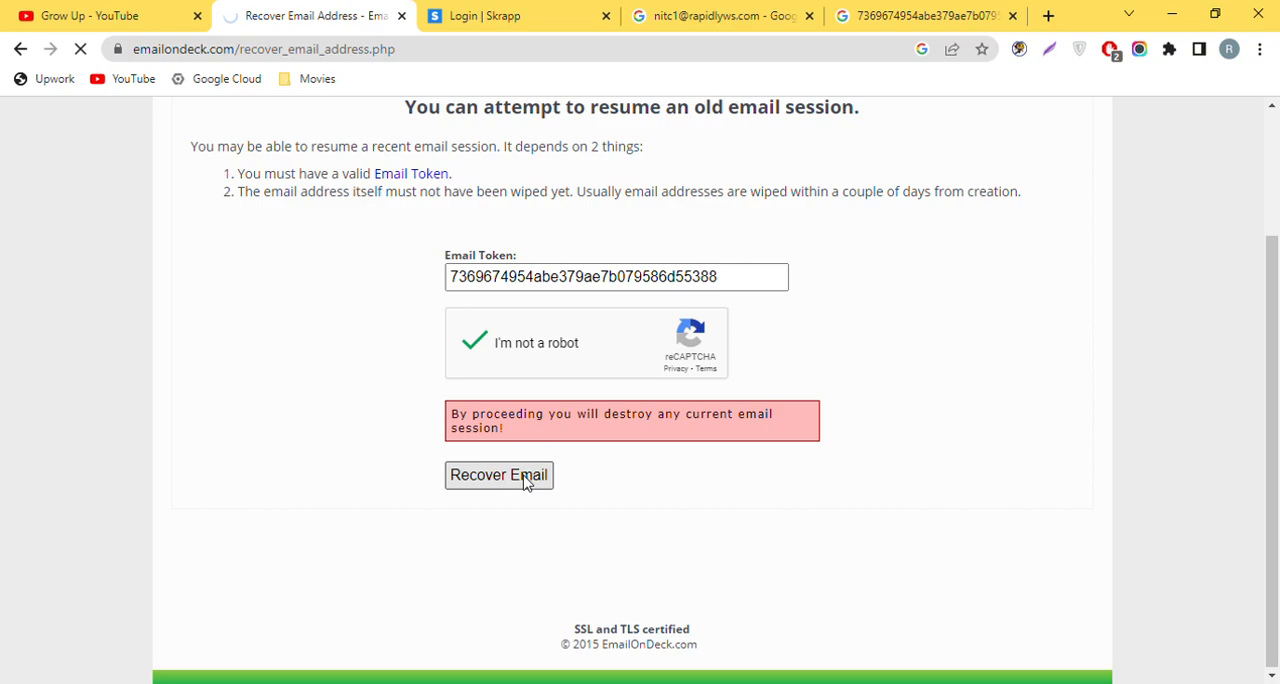
left_click(498, 475)
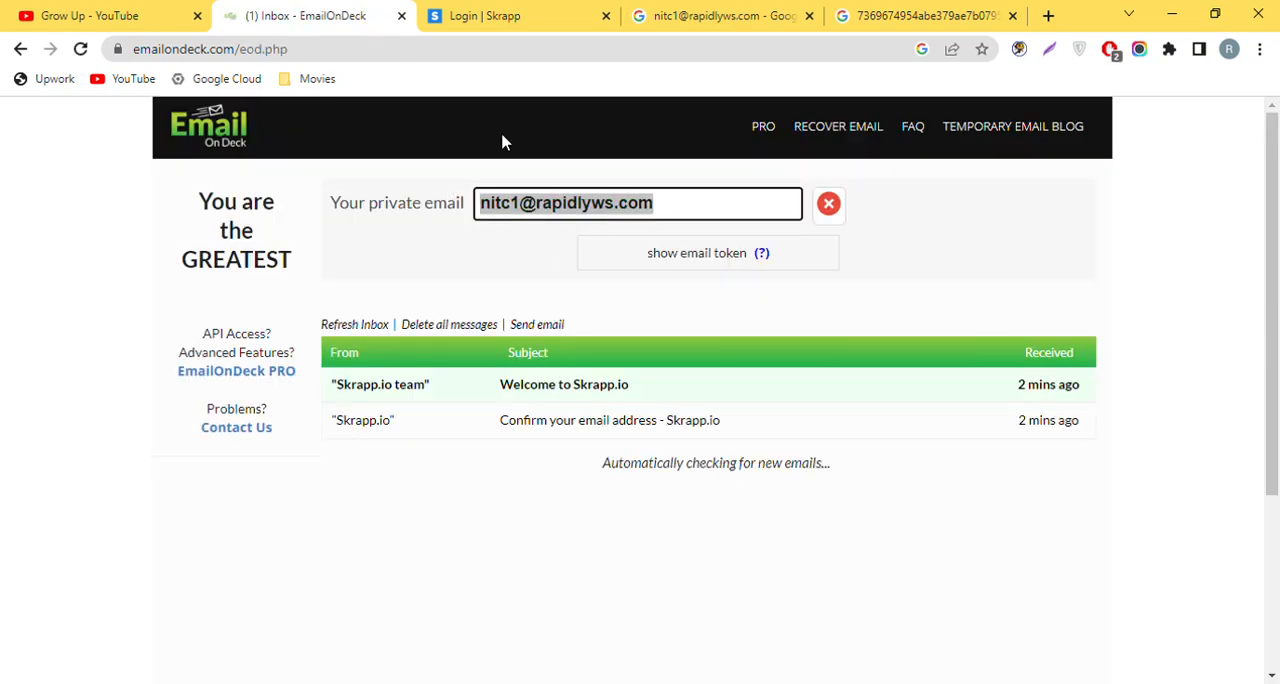
Step: Copy the recovered temporary address from the search results tab
left_click(500, 15)
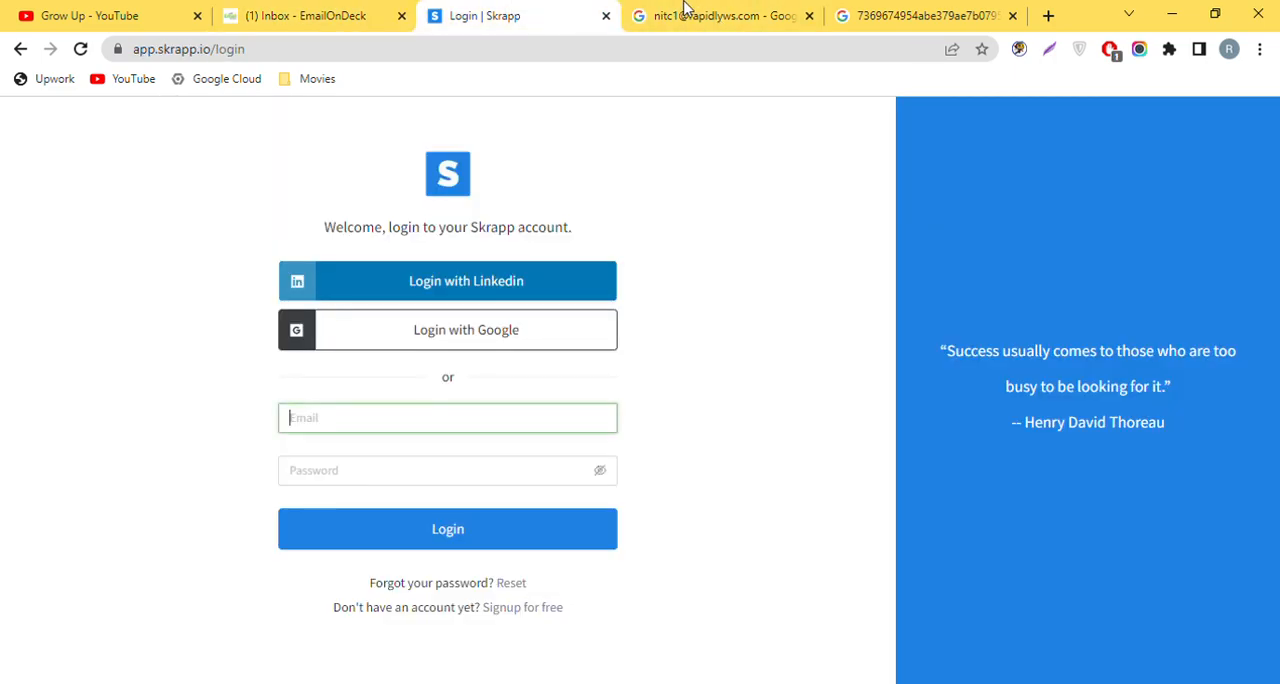
left_click(720, 15)
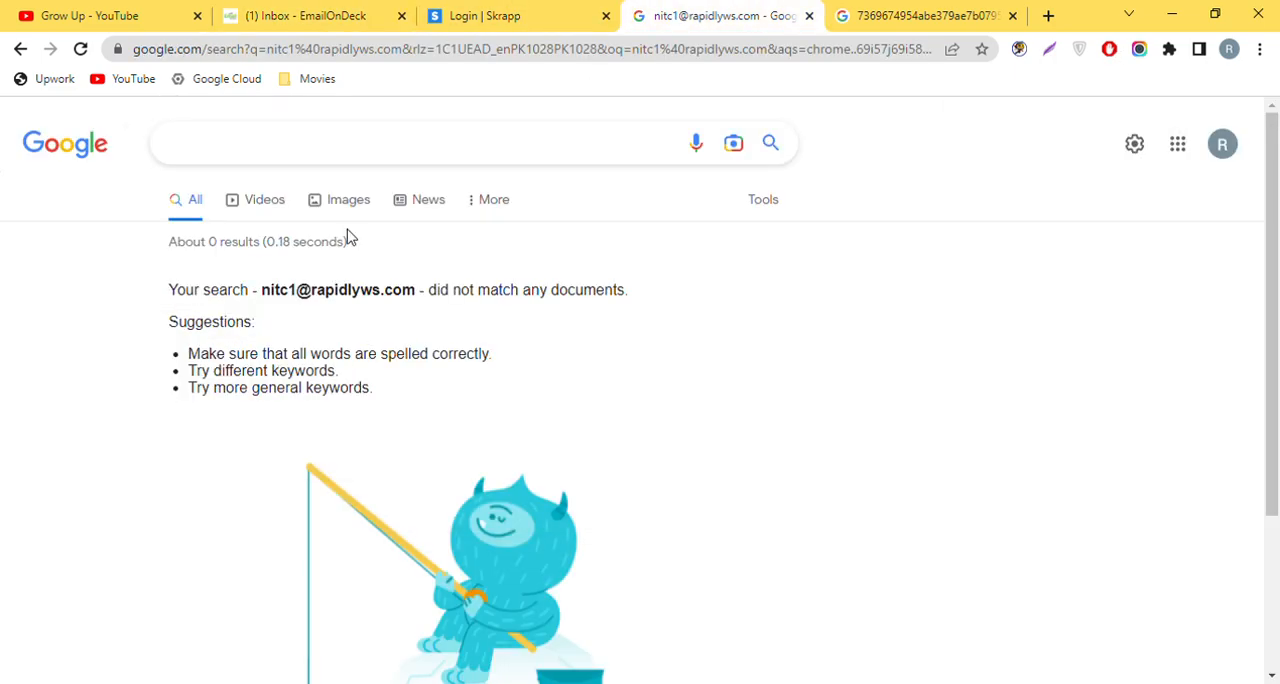
double_click(335, 290)
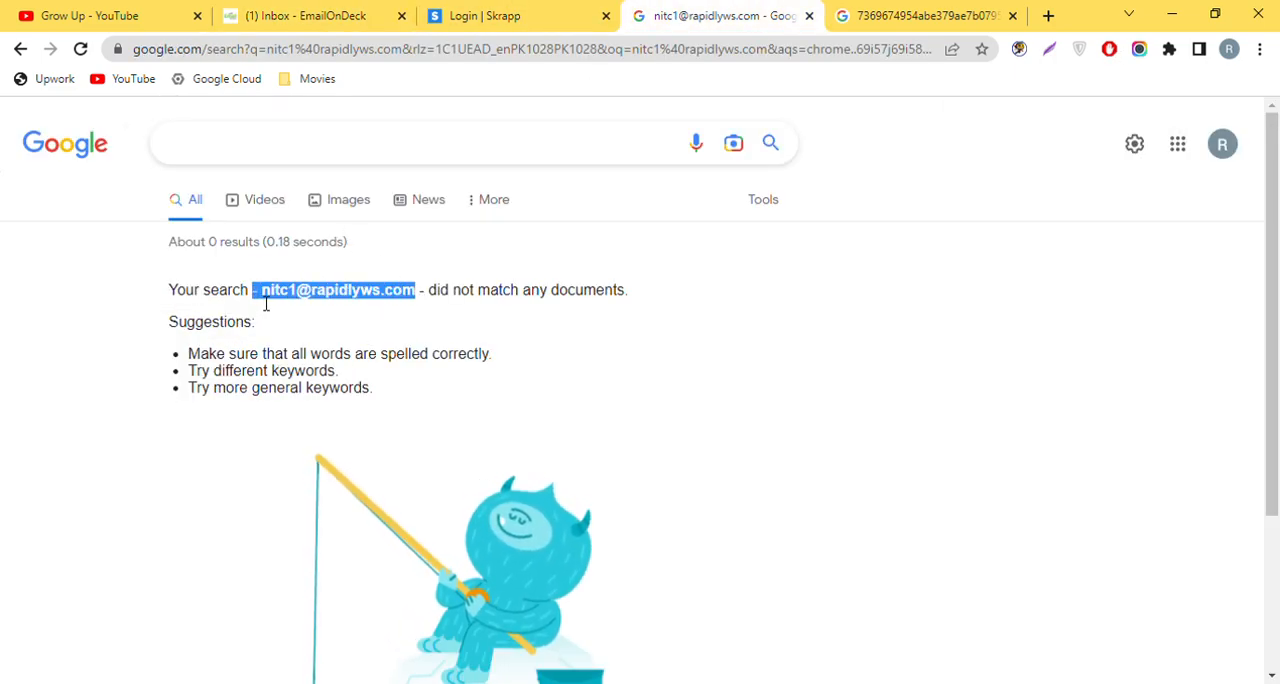
left_click(310, 15)
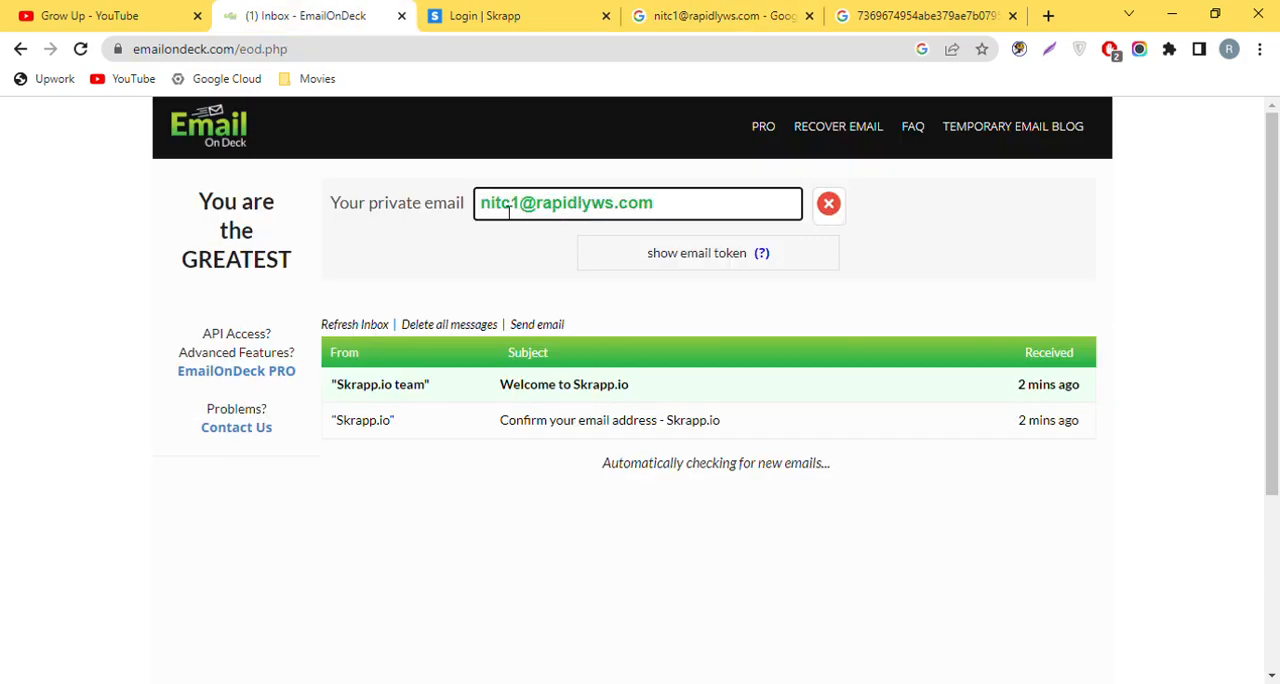
Step: Request a Skrapp password reset link for the recovered address, then return to EmailOnDeck
left_click(518, 15)
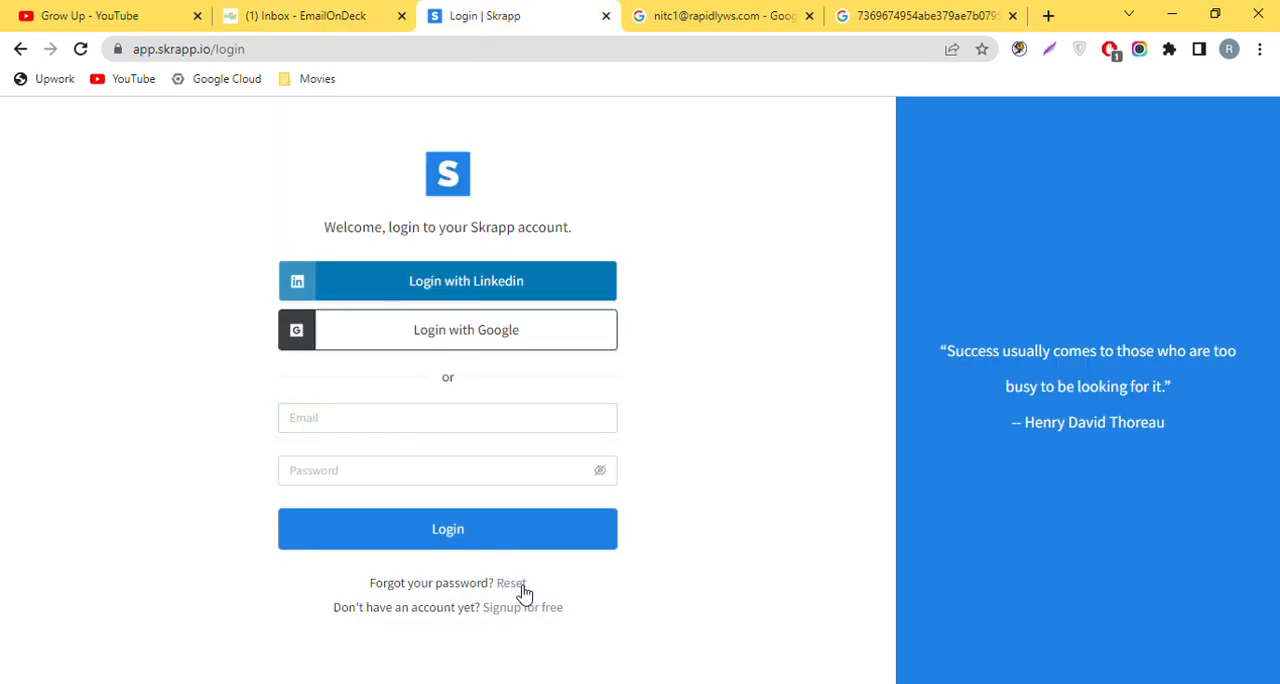
left_click(510, 583)
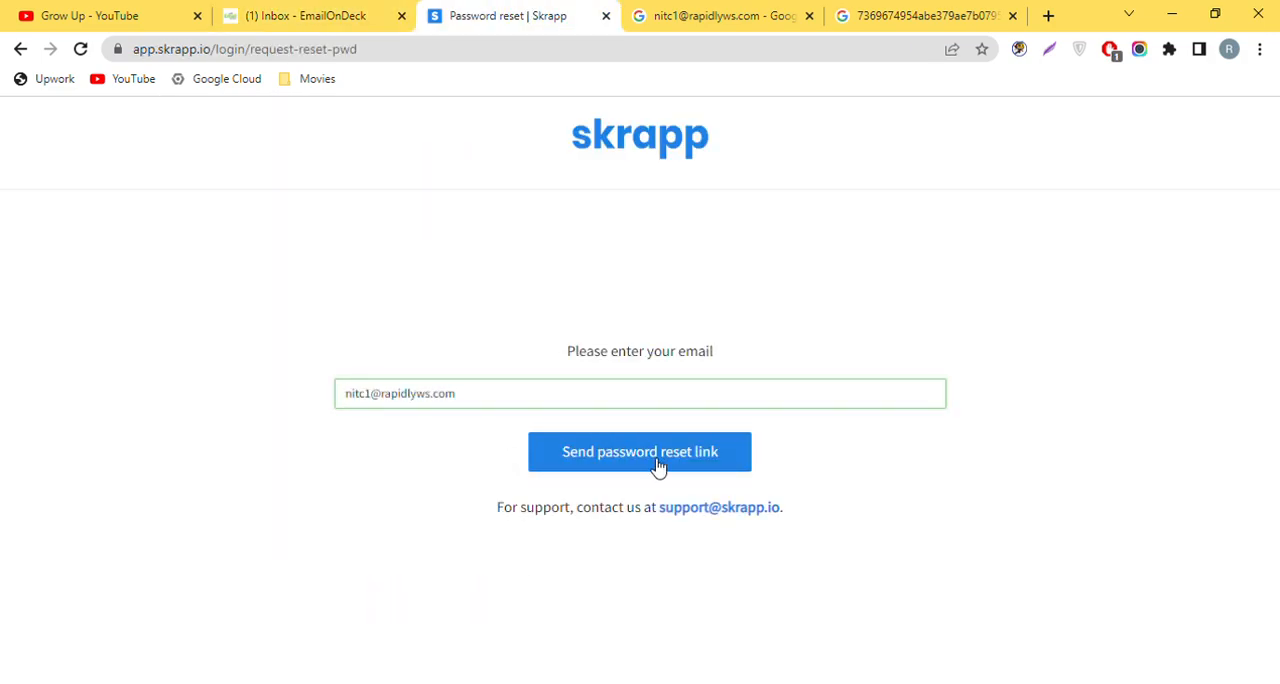
left_click(310, 15)
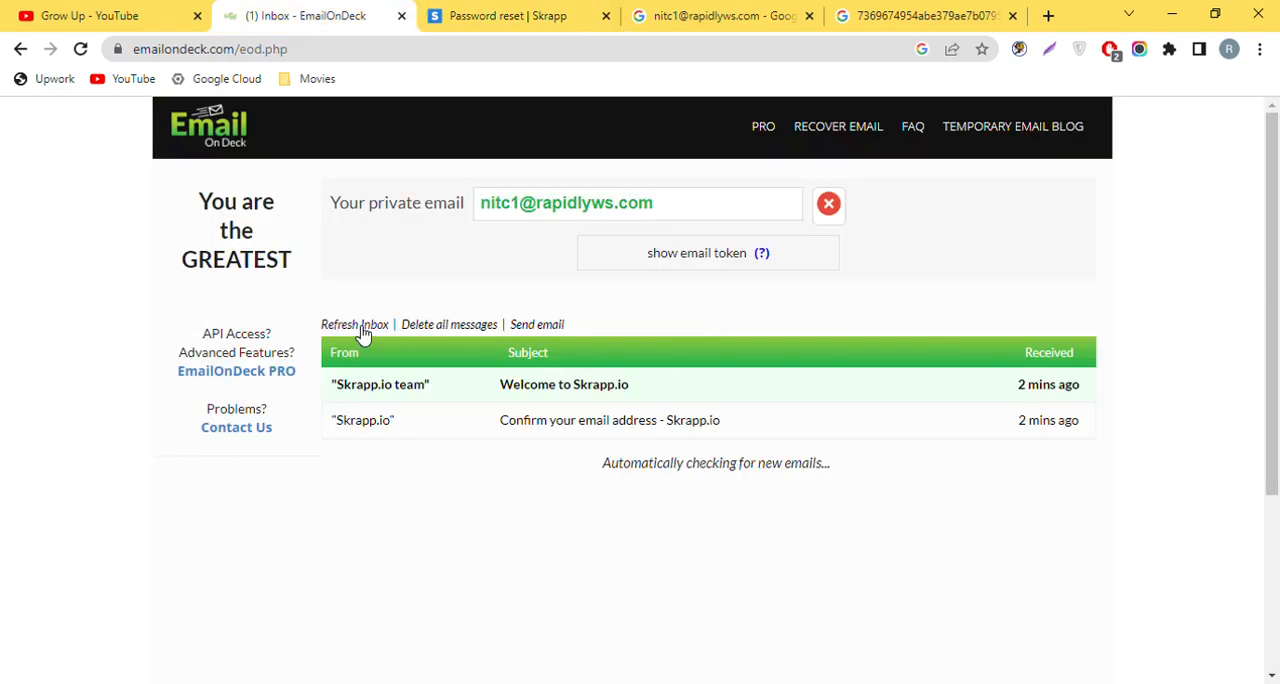
Step: Refresh, read 'Reset Your Password - Skrapp.io' down to its Reset Password button, then return
left_click(354, 324)
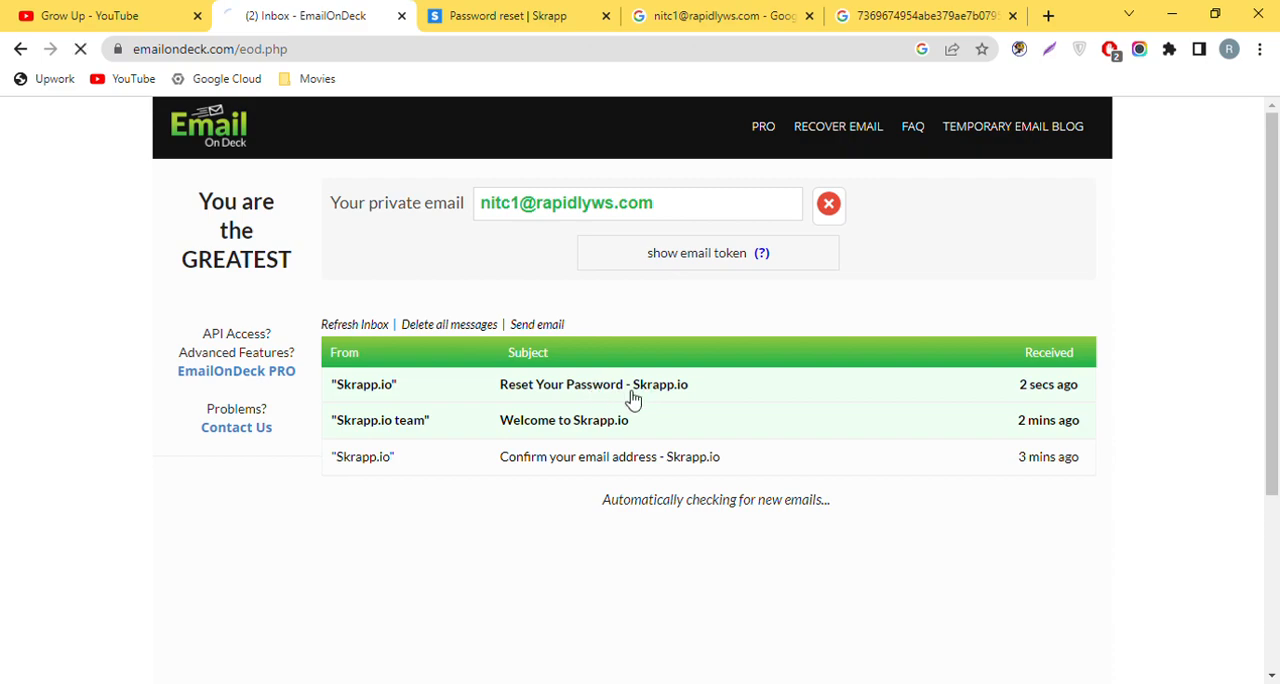
left_click(593, 384)
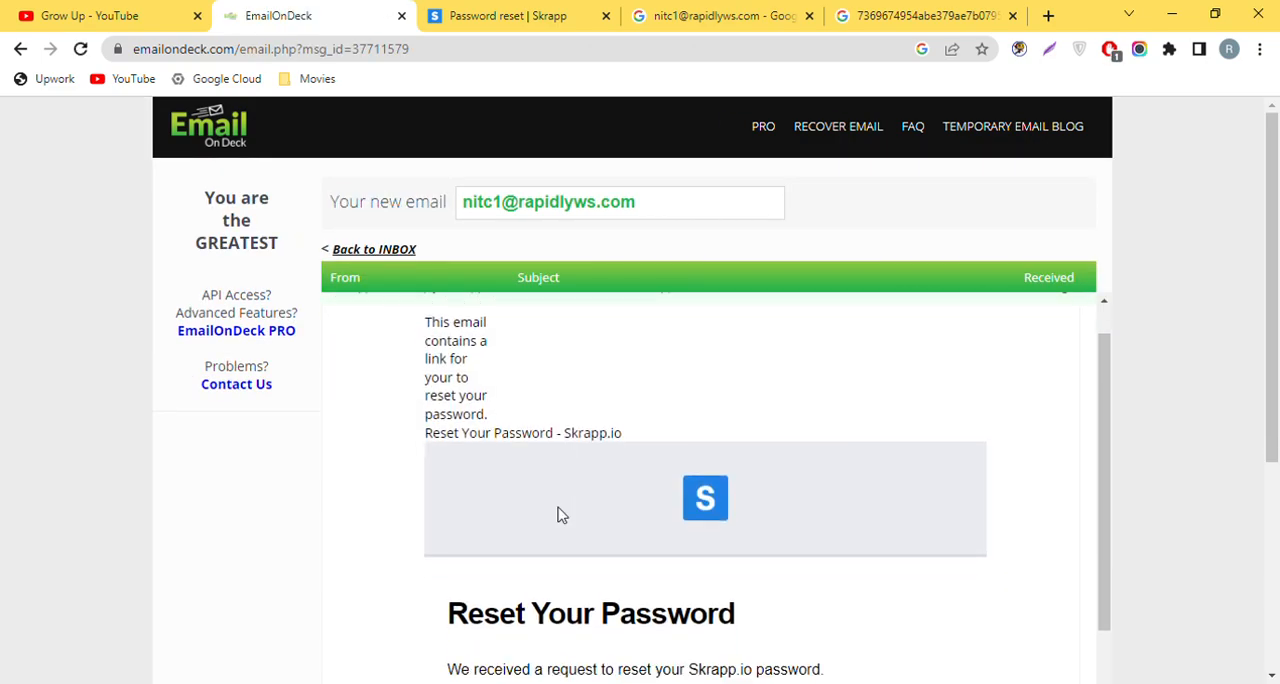
scroll("up", 3)
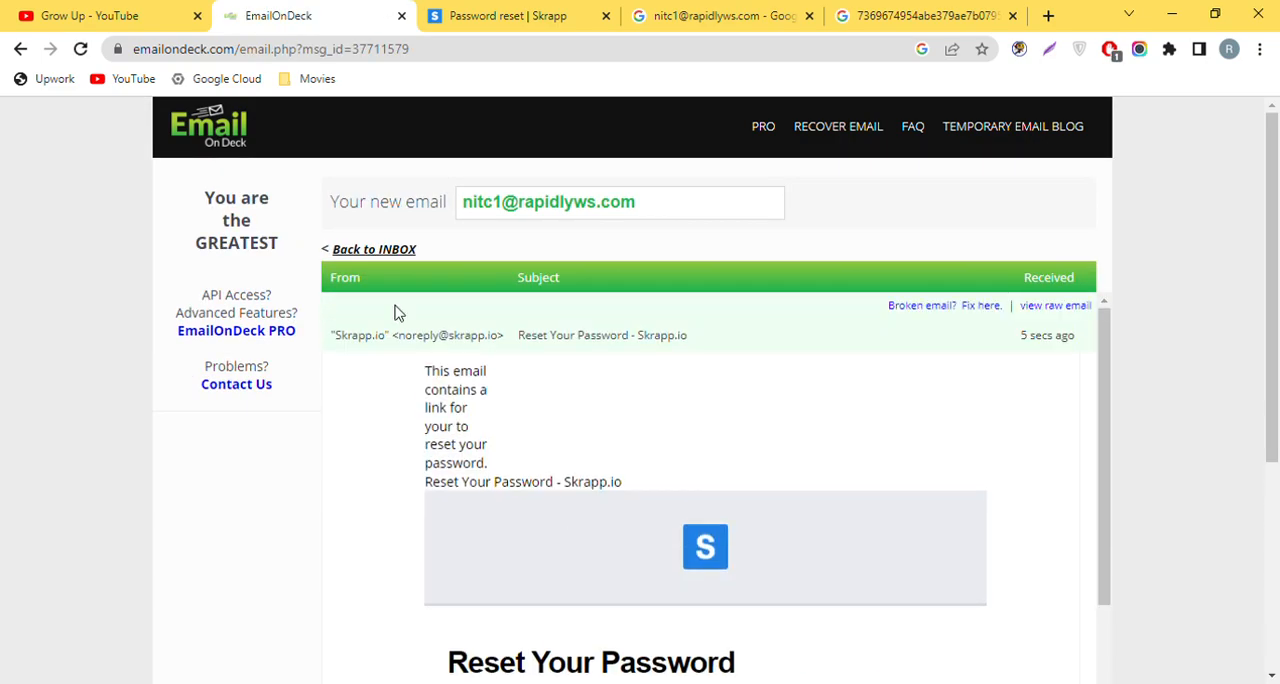
scroll("down", 3)
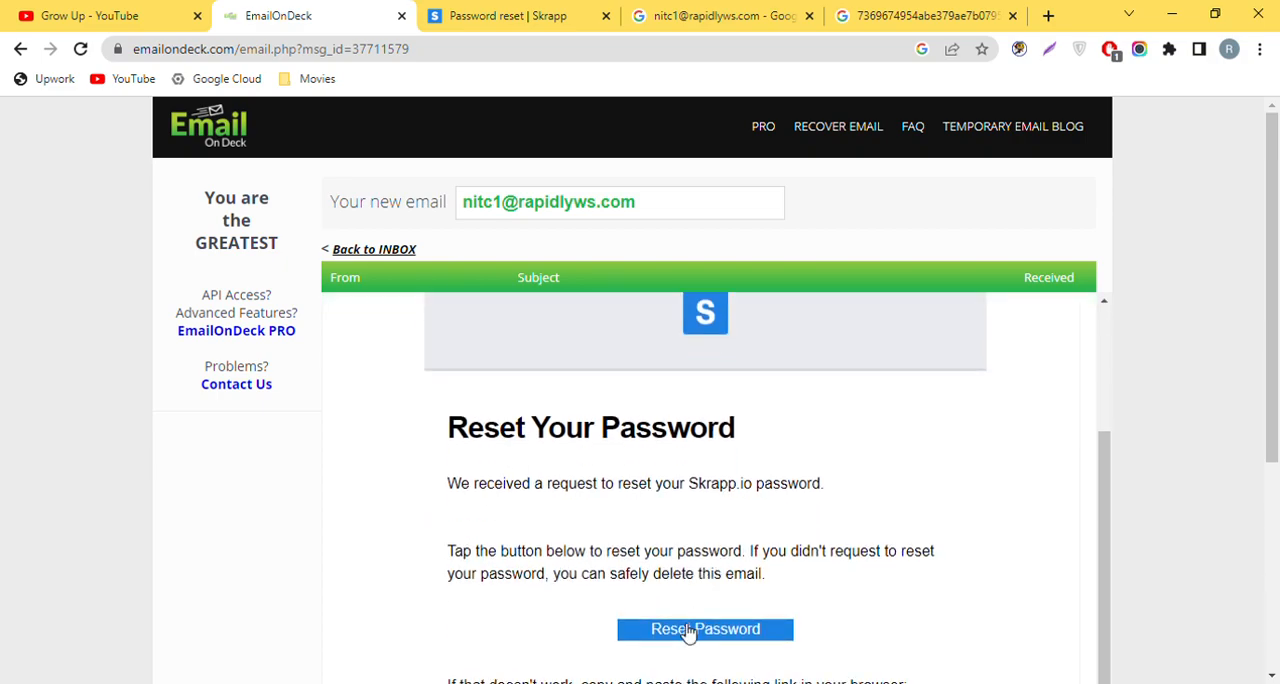
scroll("down", 3)
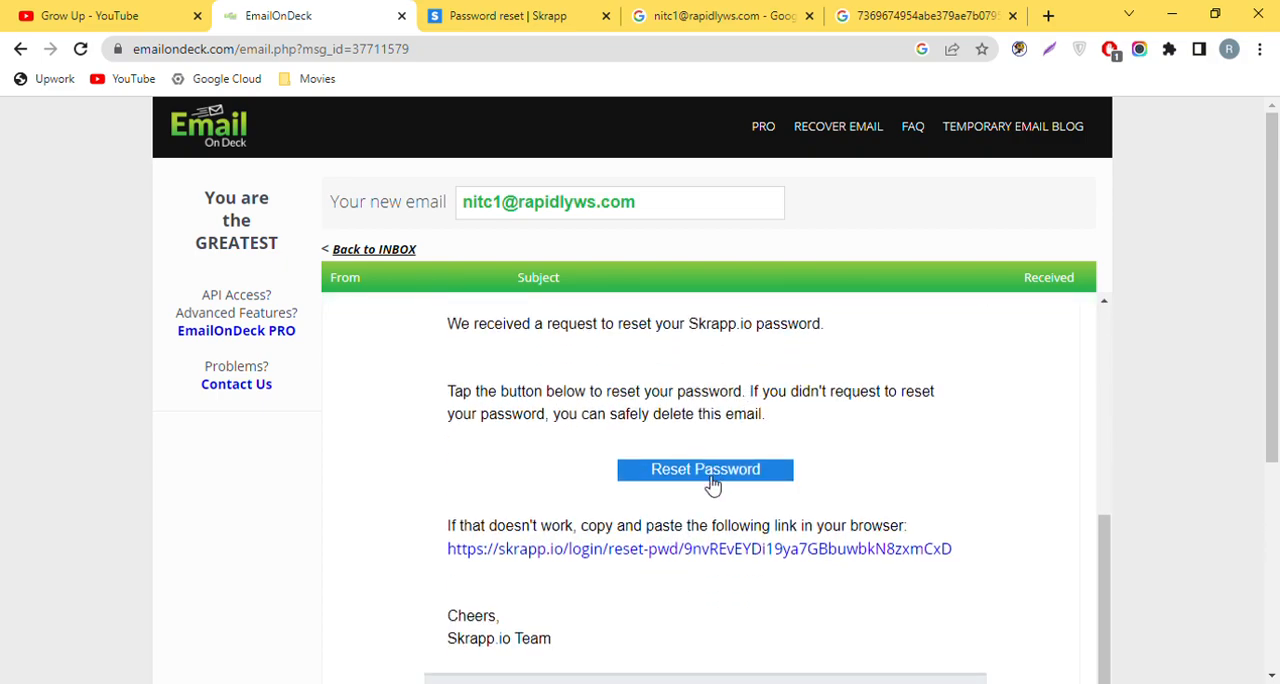
mouse_move(670, 445)
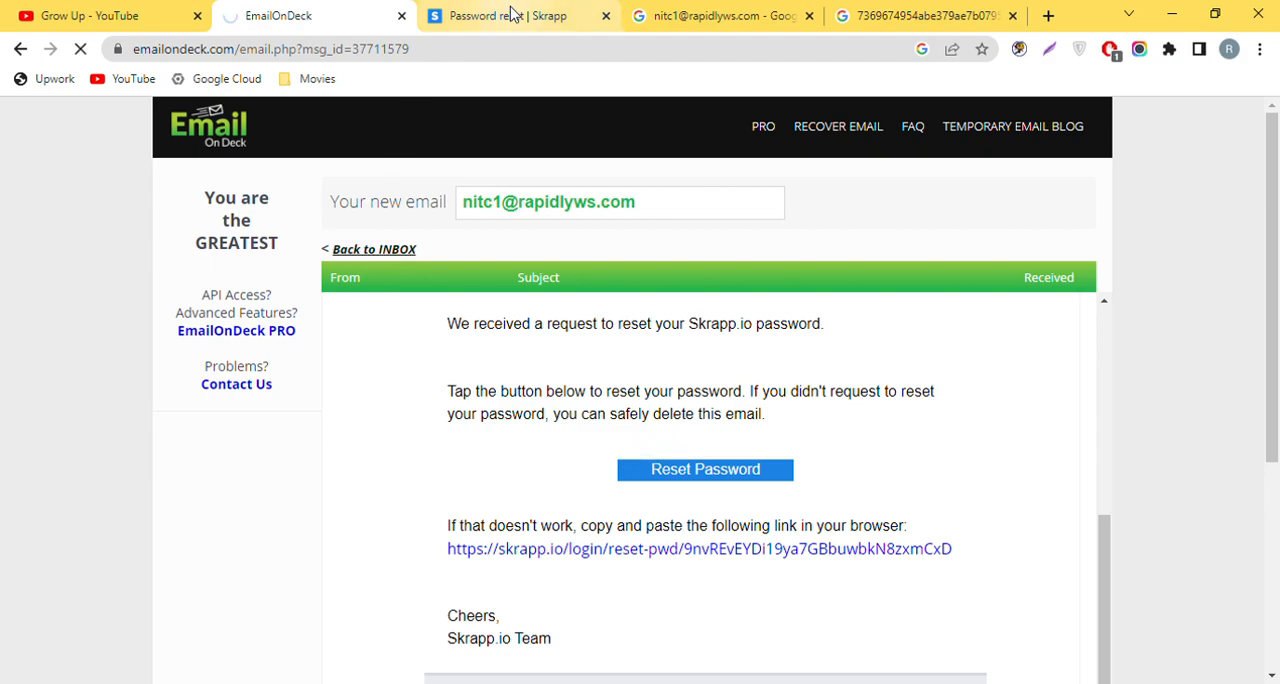
left_click(373, 249)
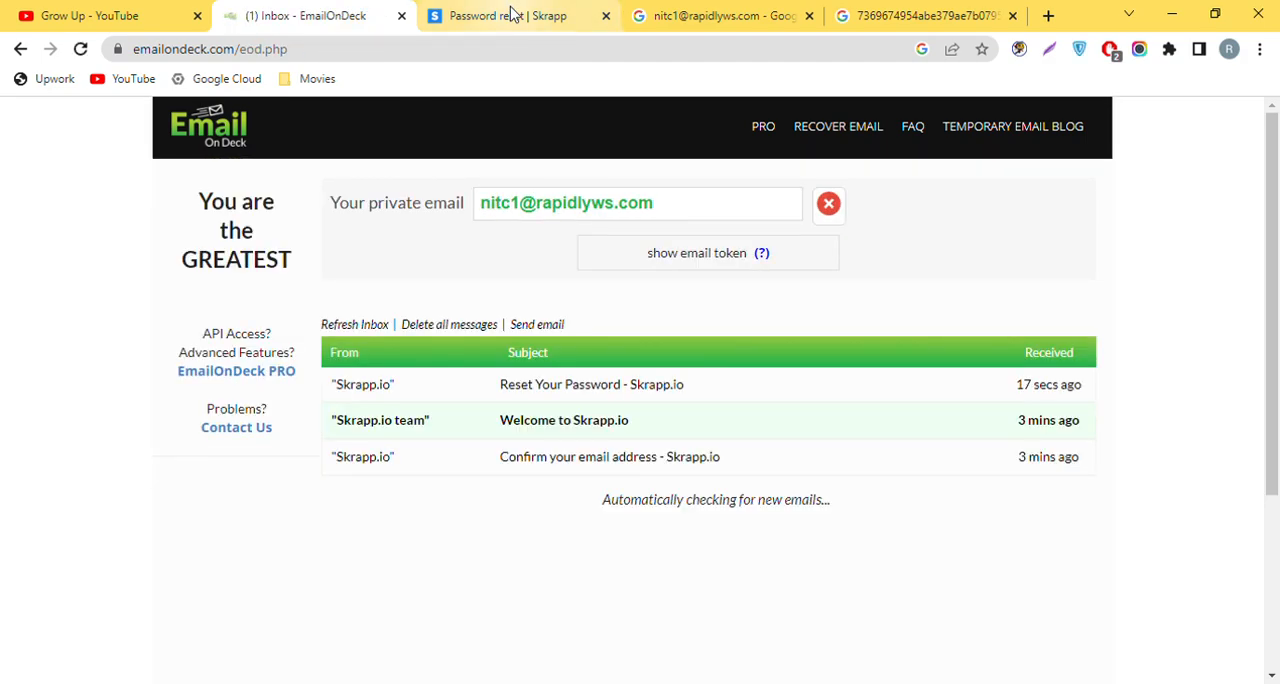